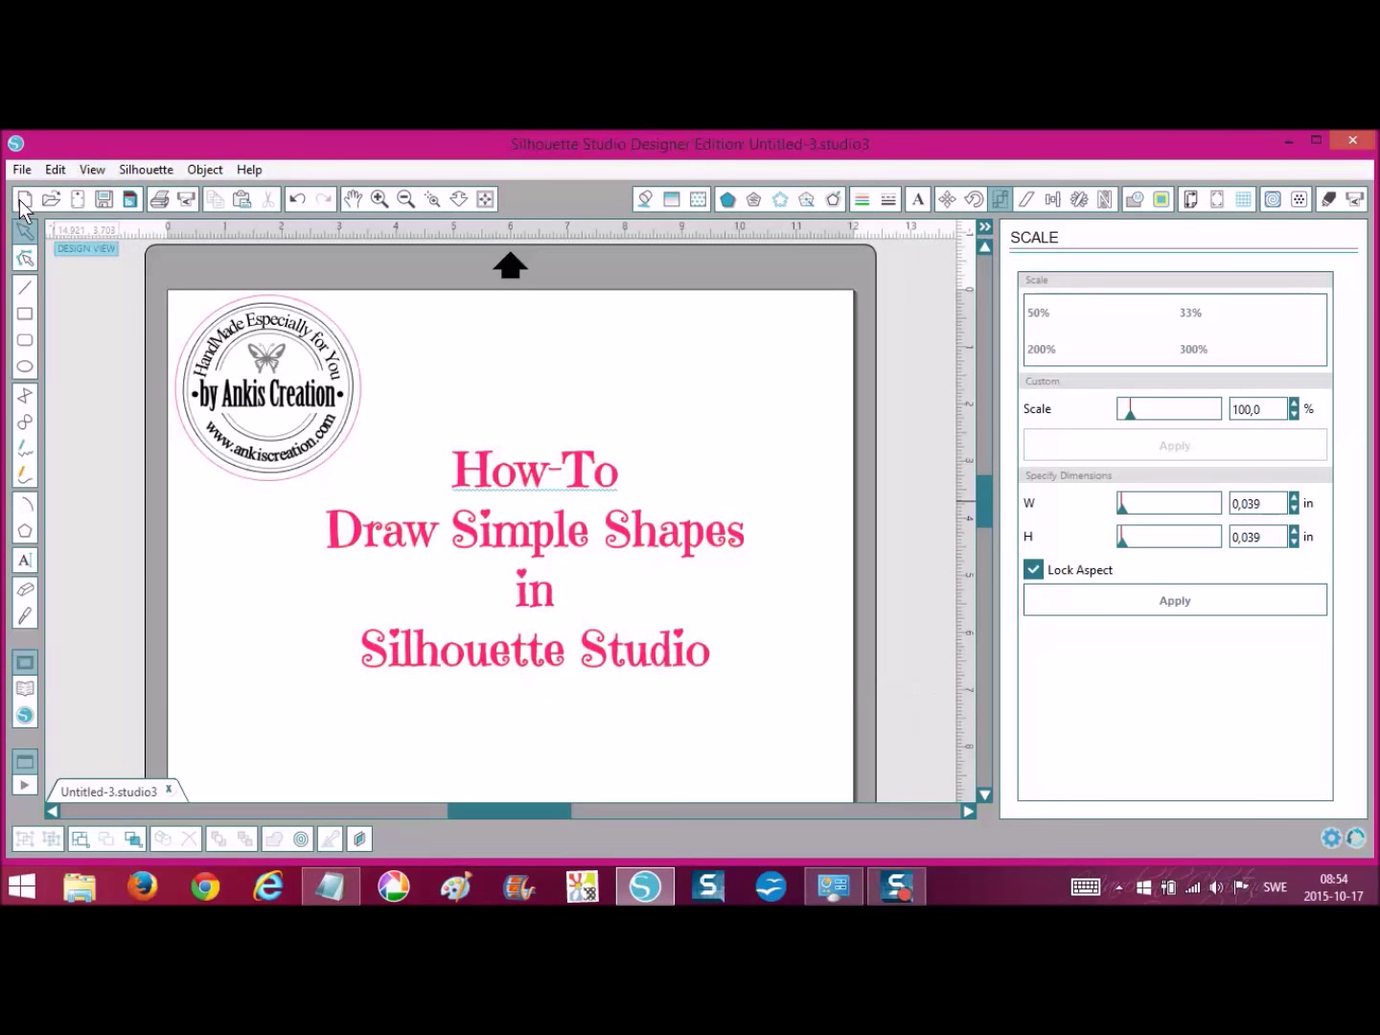
Start a new blank 12 × 12 in design document, Untitled-4
left_click(24, 199)
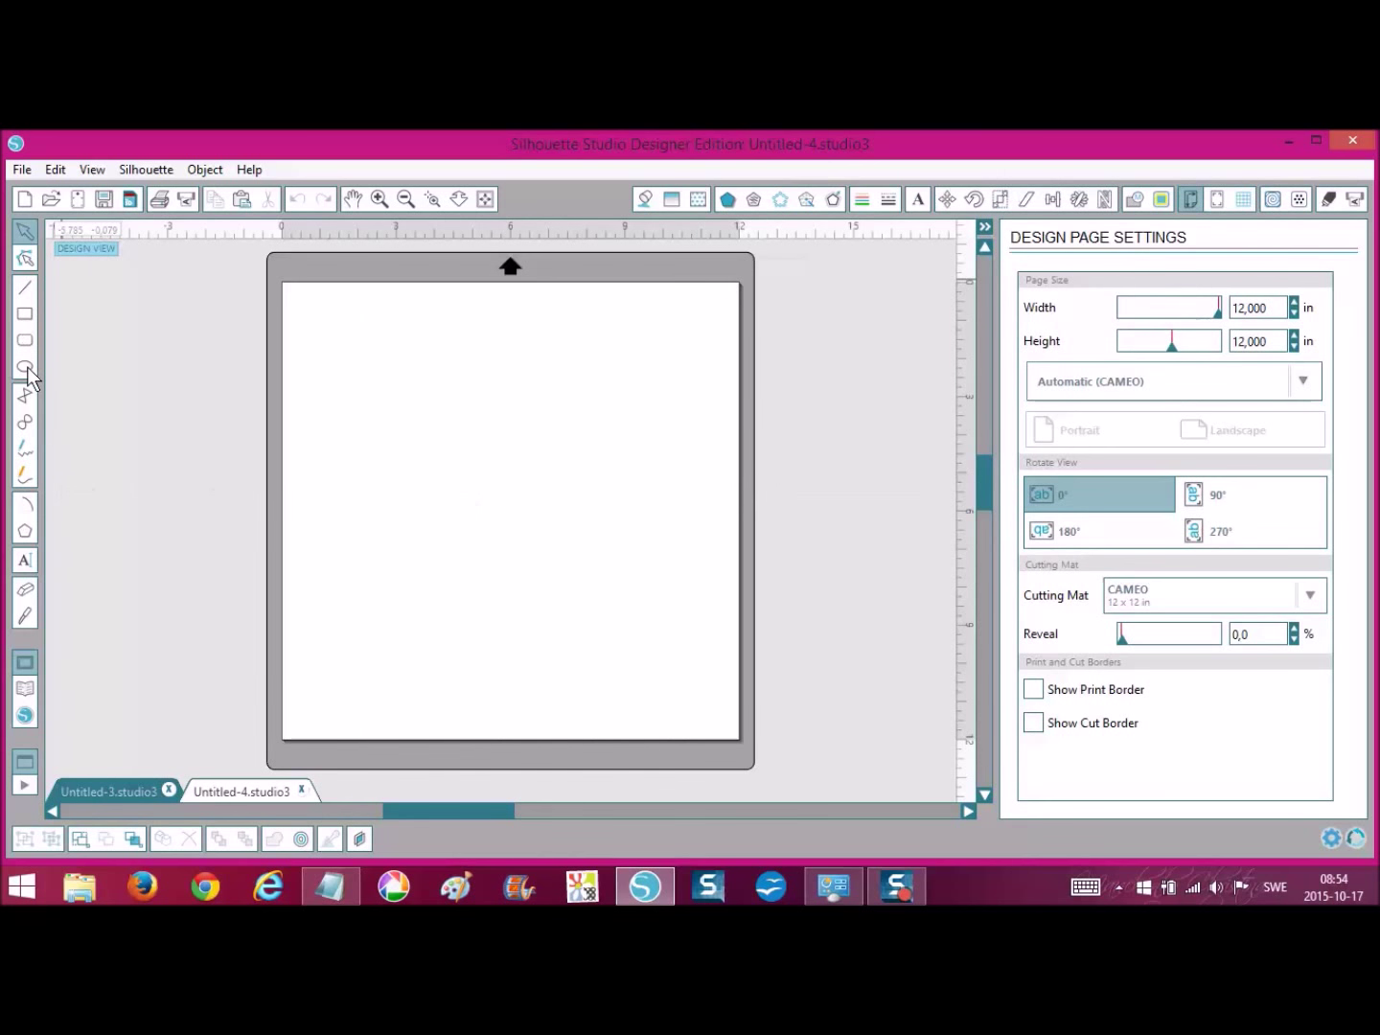
mouse_move(25, 287)
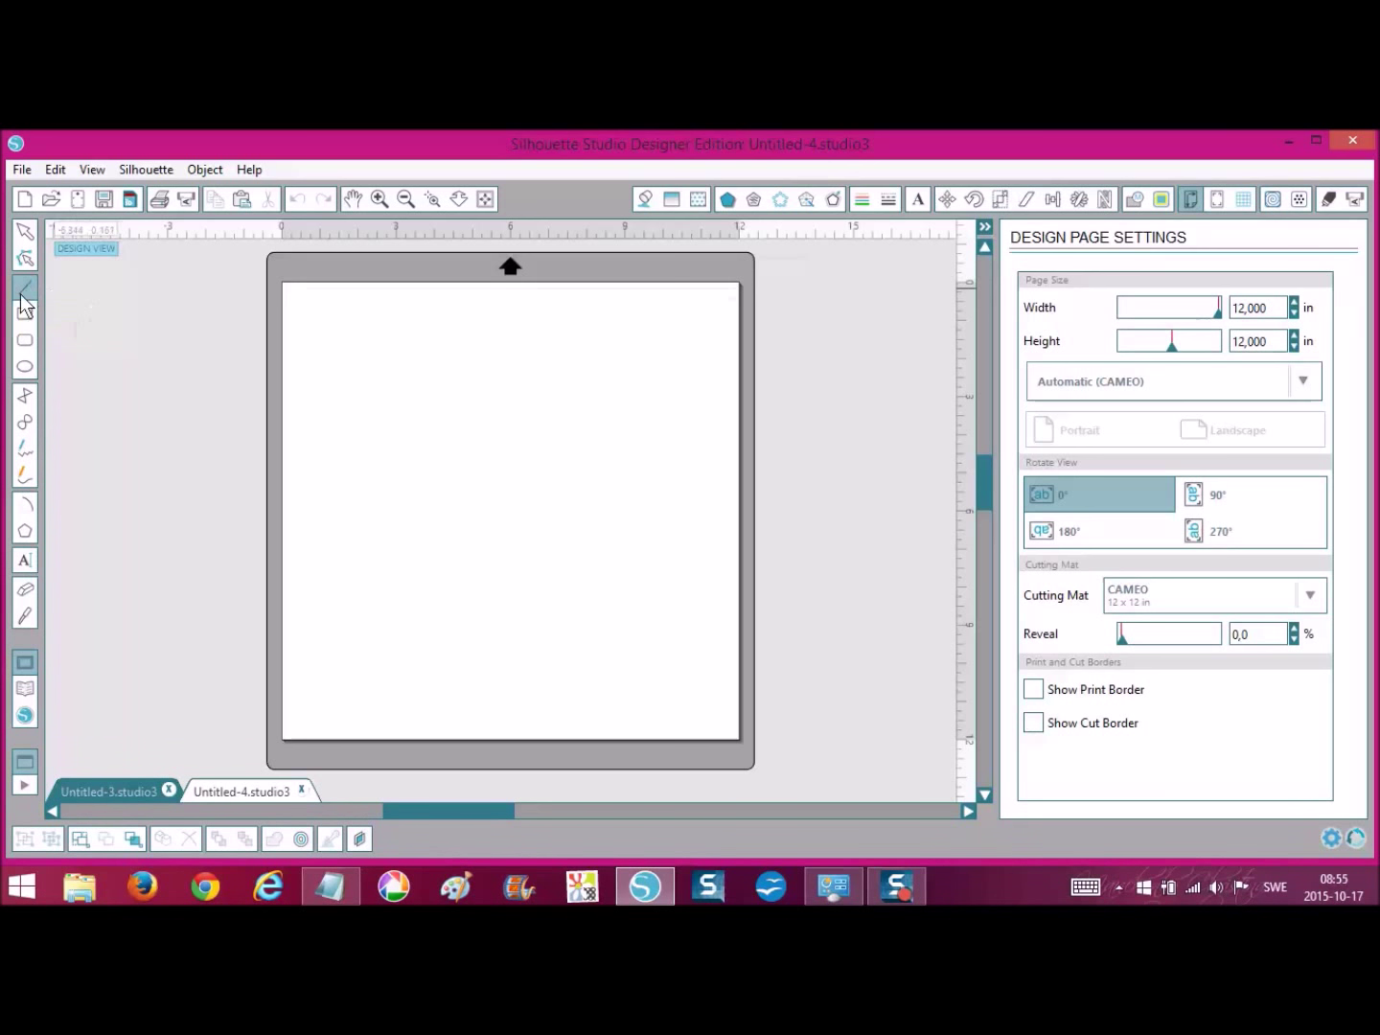
Draw a slightly slanted line and an 8.5 in horizontal line near the top of the page
left_click_drag(340, 362, 525, 371)
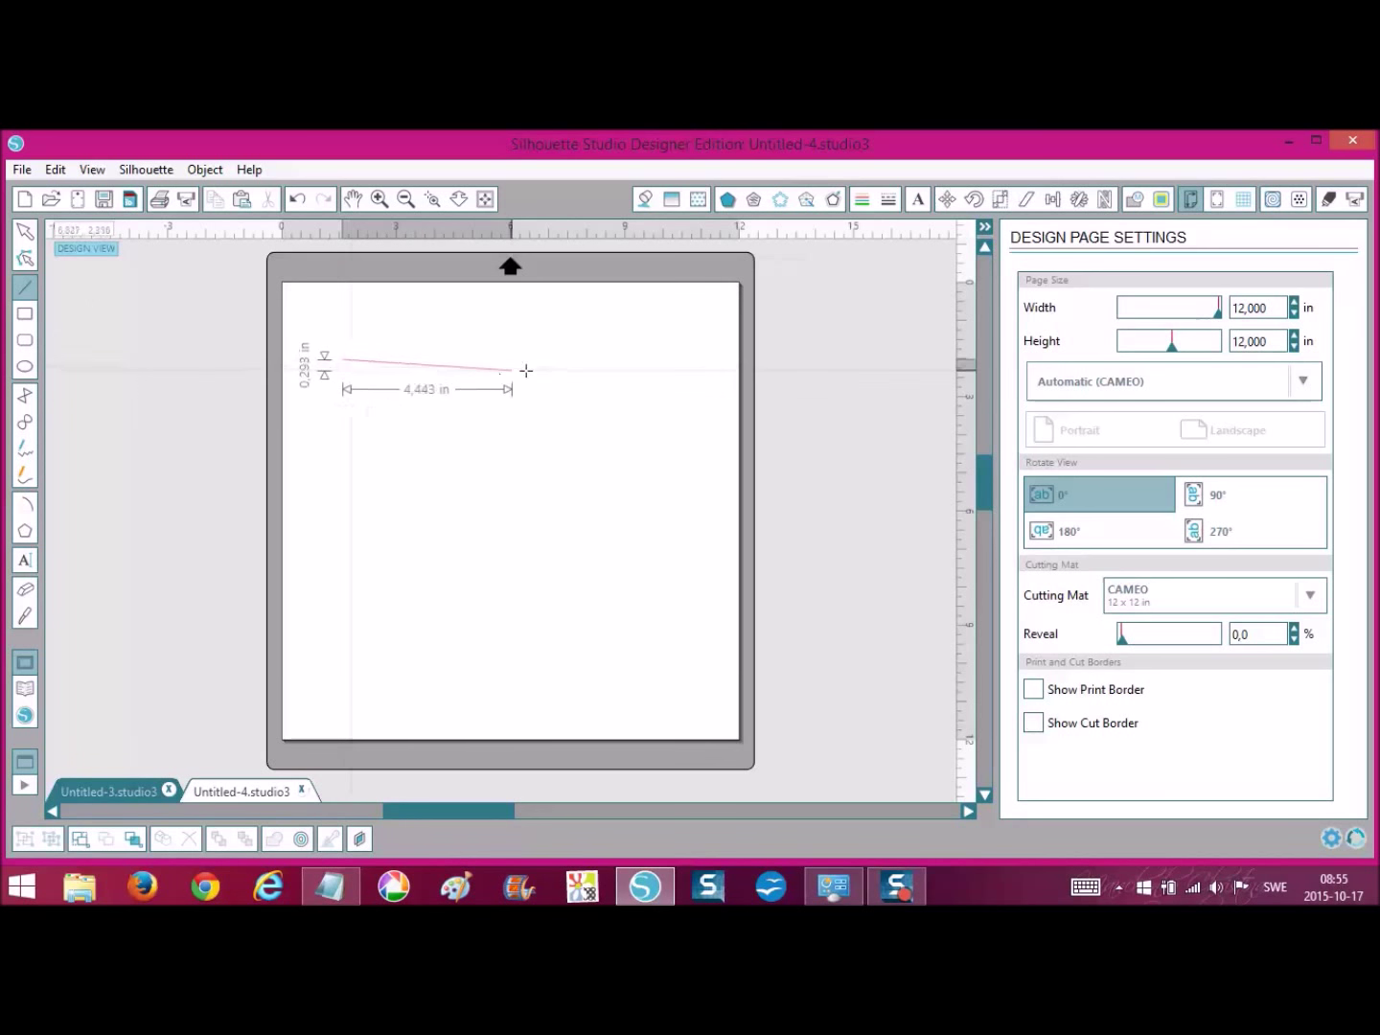
left_click_drag(503, 372, 622, 367)
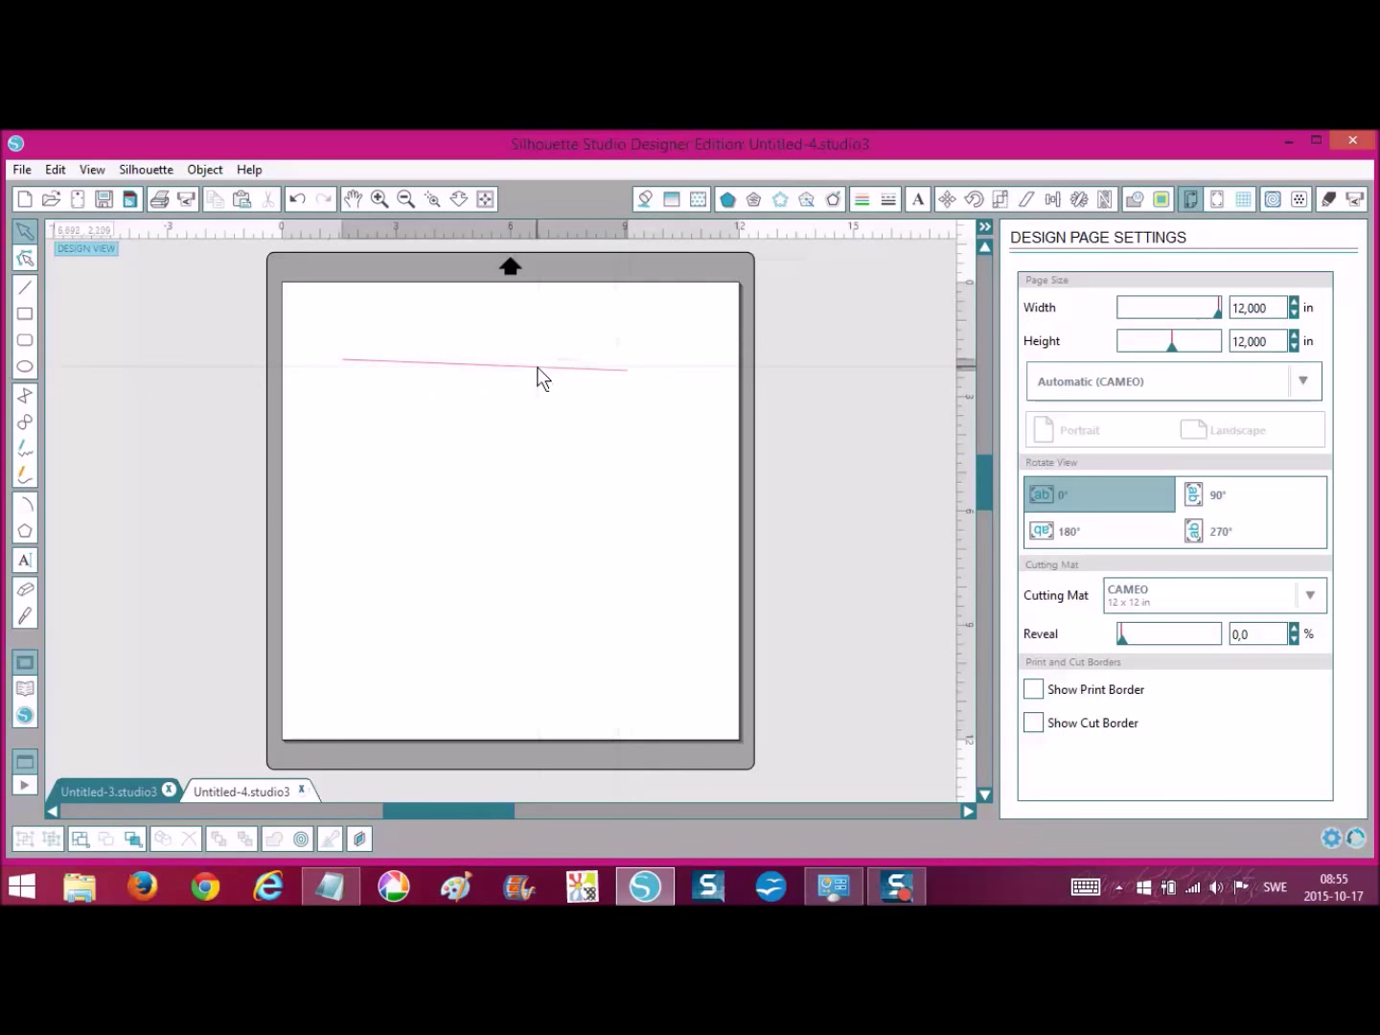
left_click(541, 369)
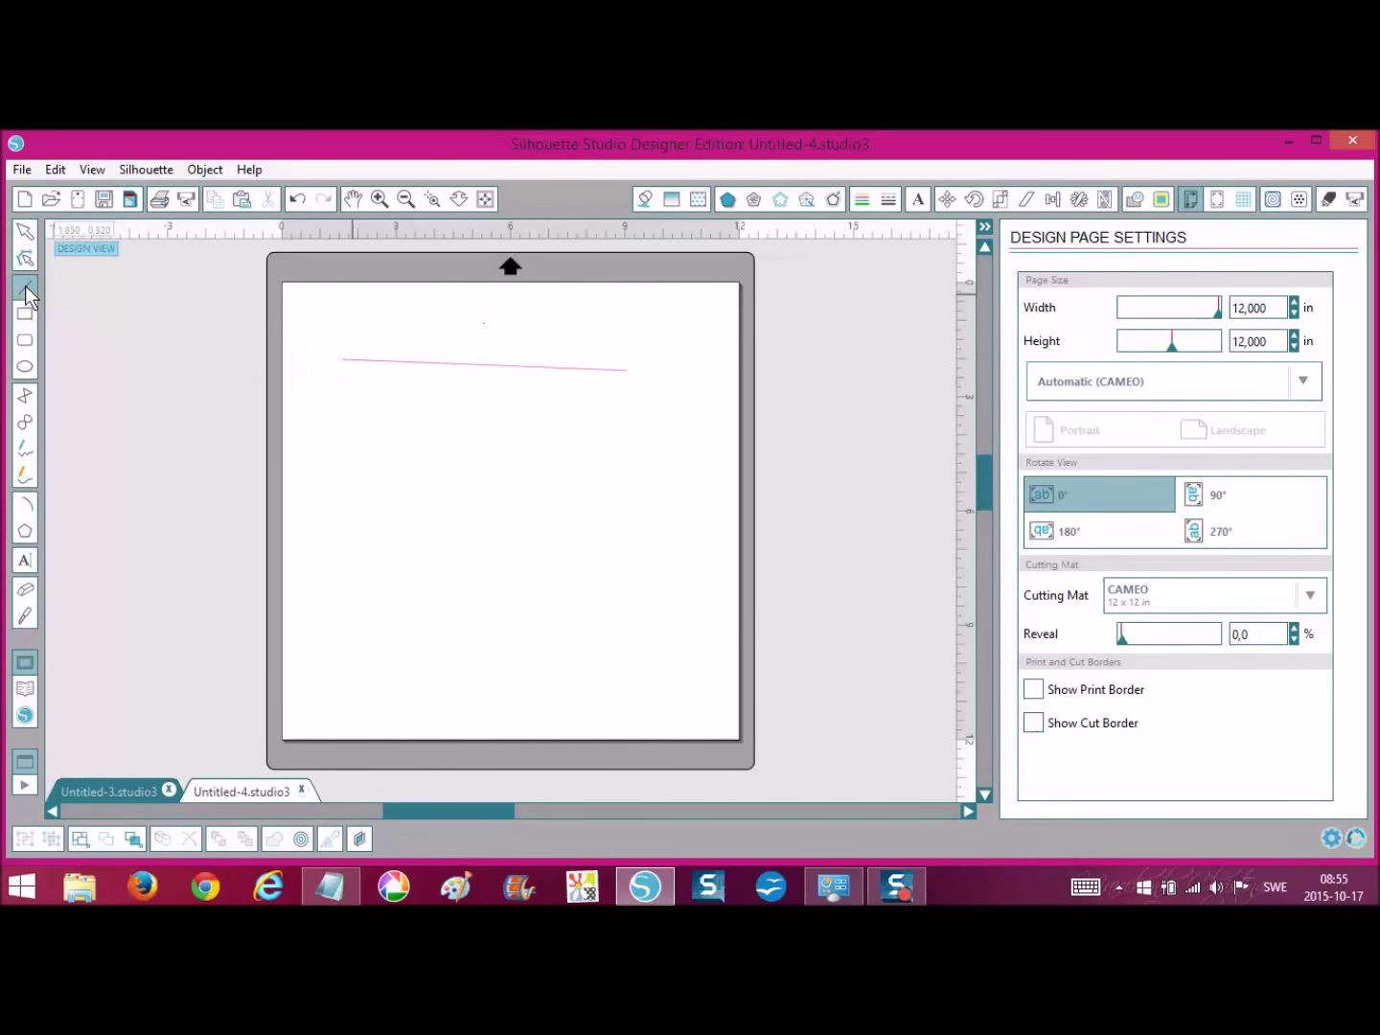
left_click(23, 286)
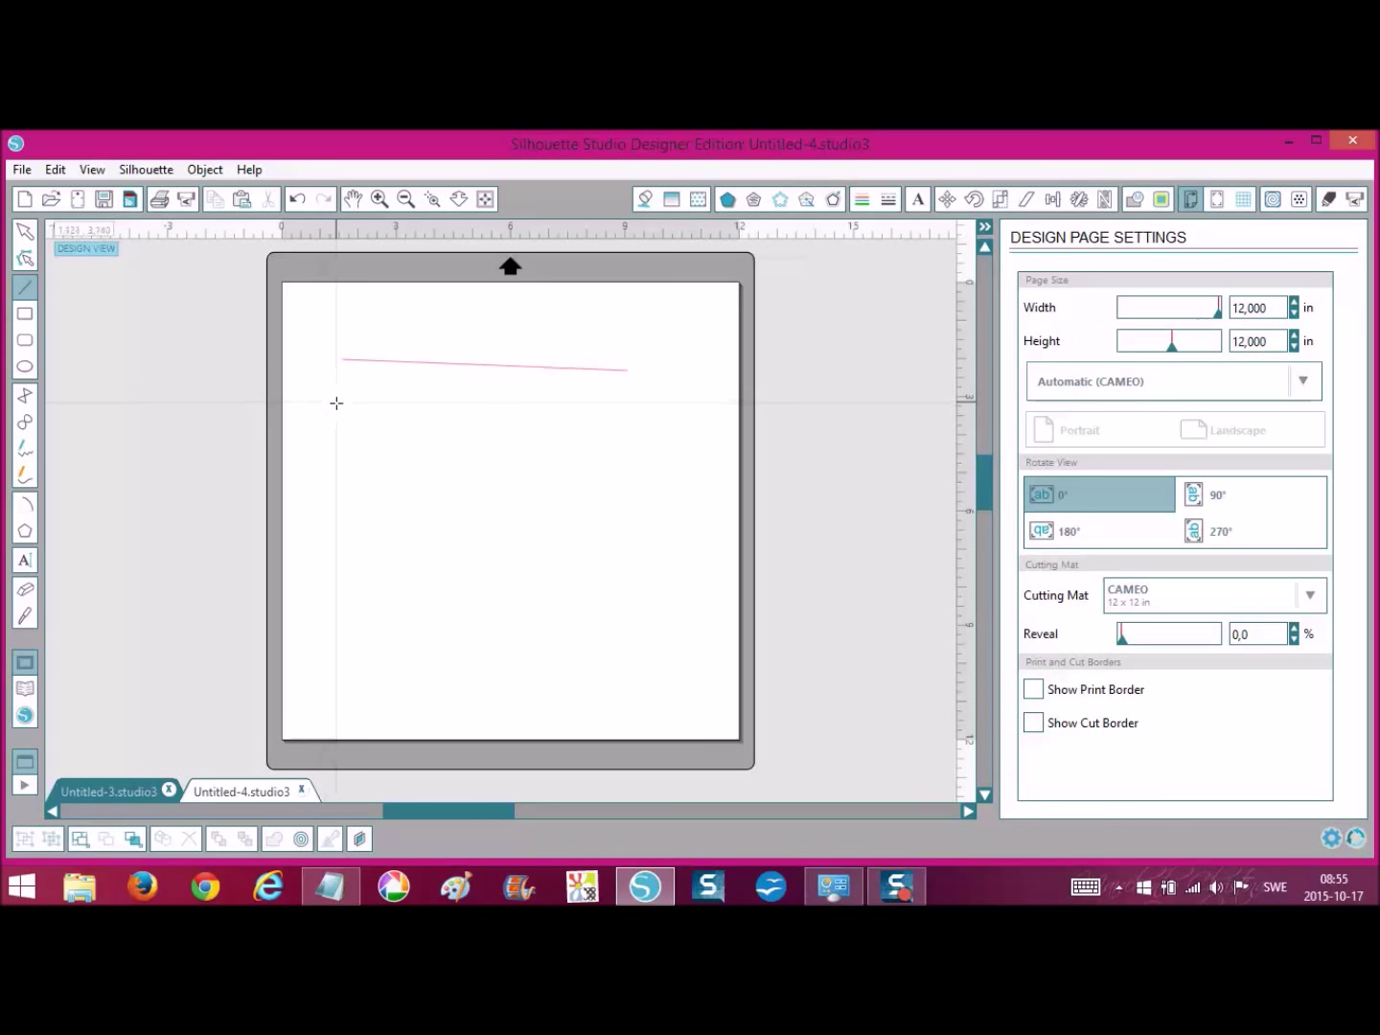
mouse_move(335, 406)
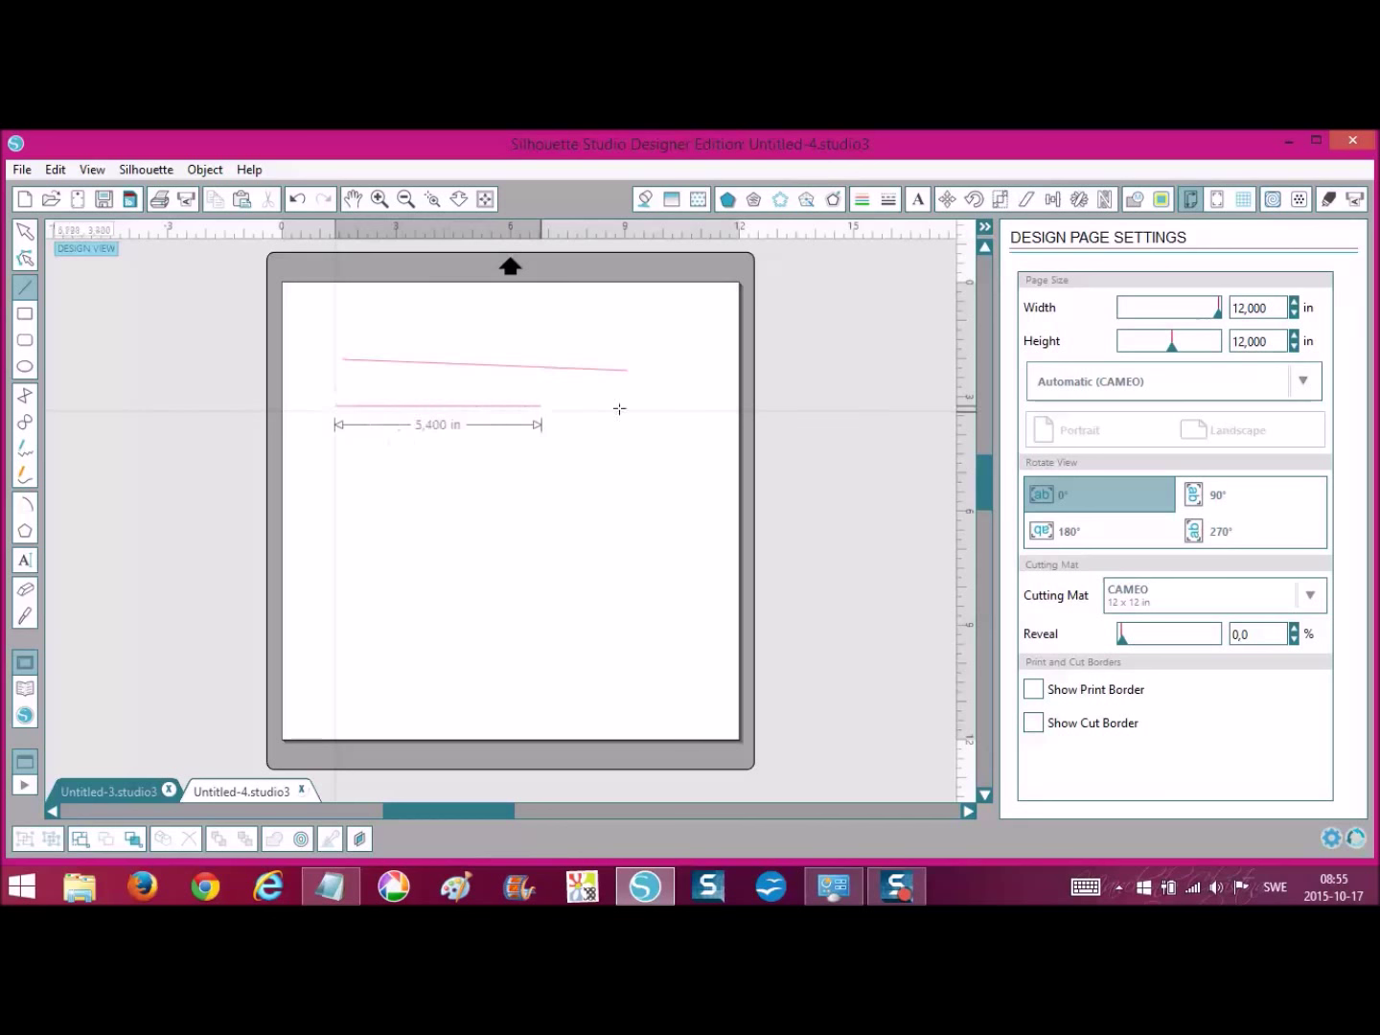
left_click_drag(539, 404, 659, 404)
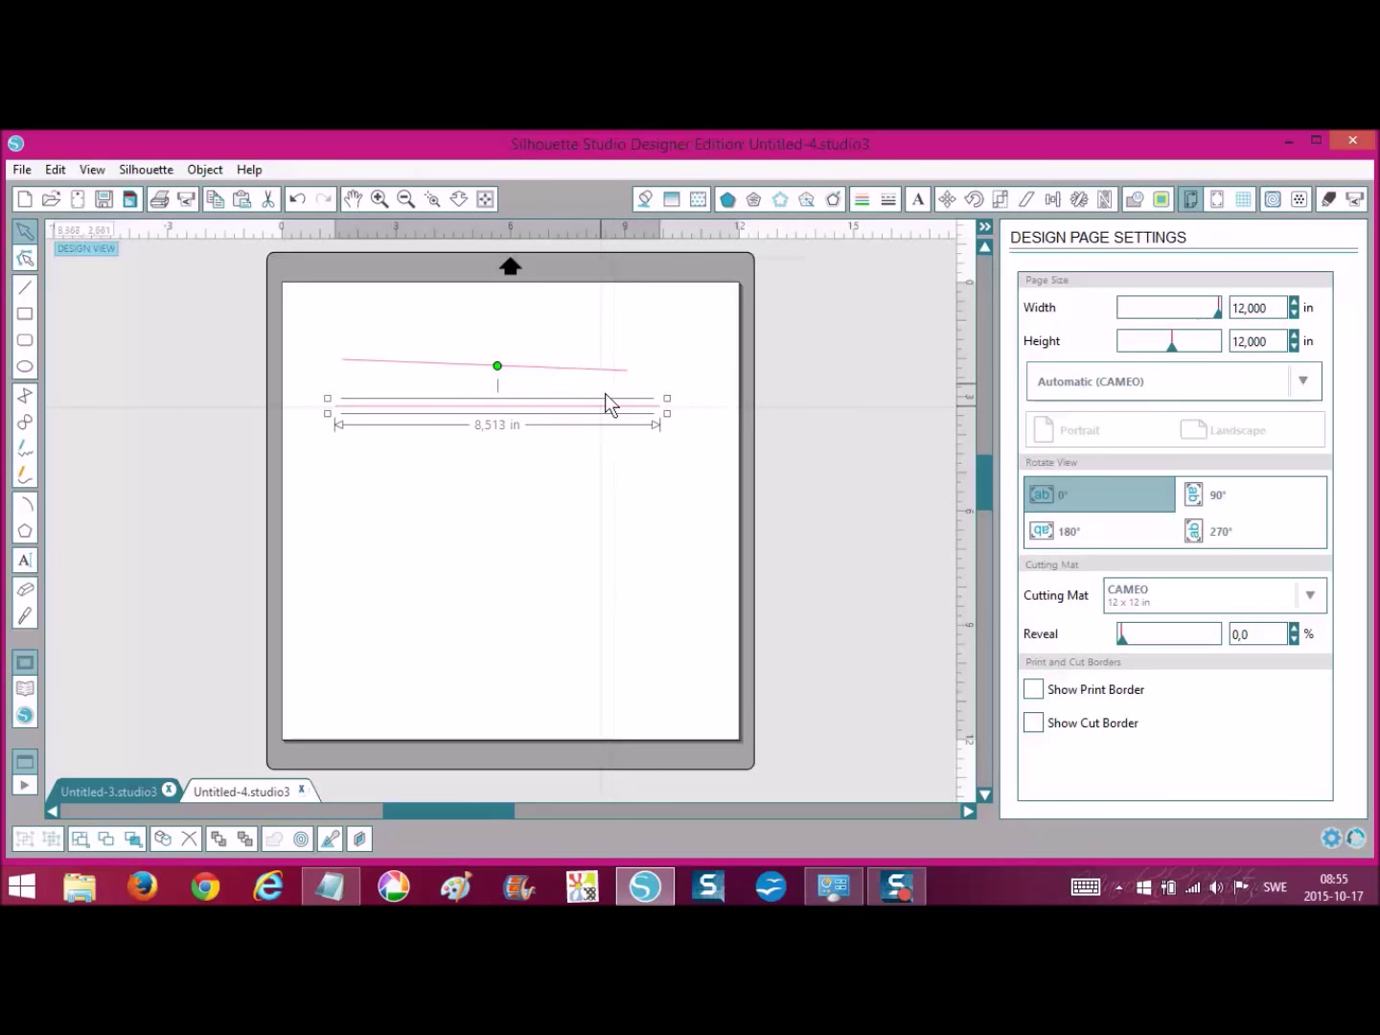
mouse_move(642, 379)
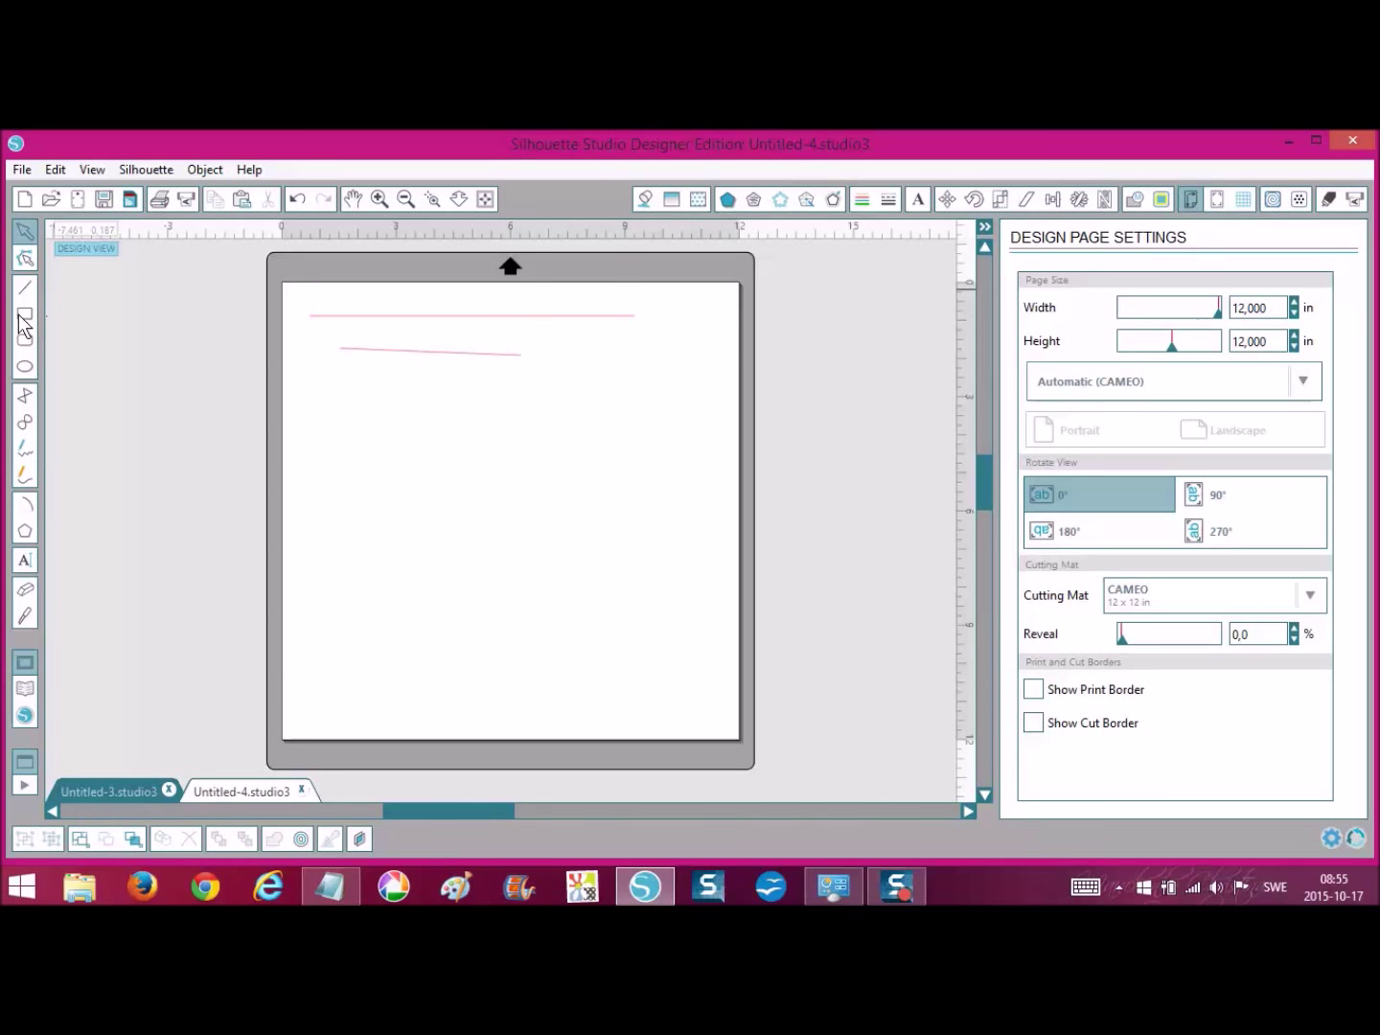
mouse_move(24, 319)
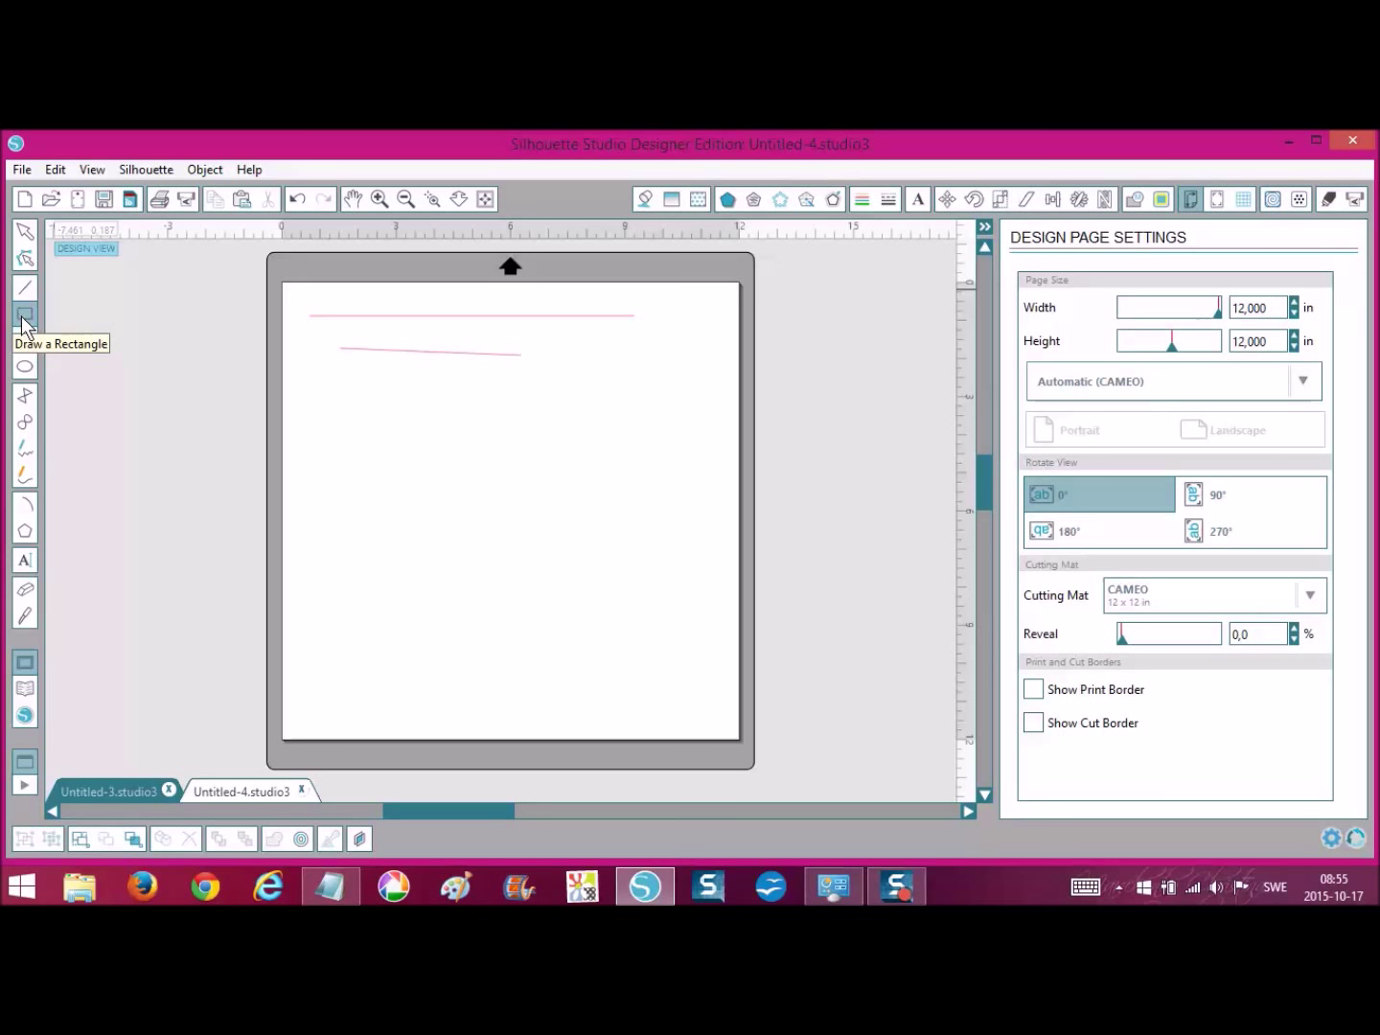
Draw a tall rectangle below the two lines
left_click(24, 312)
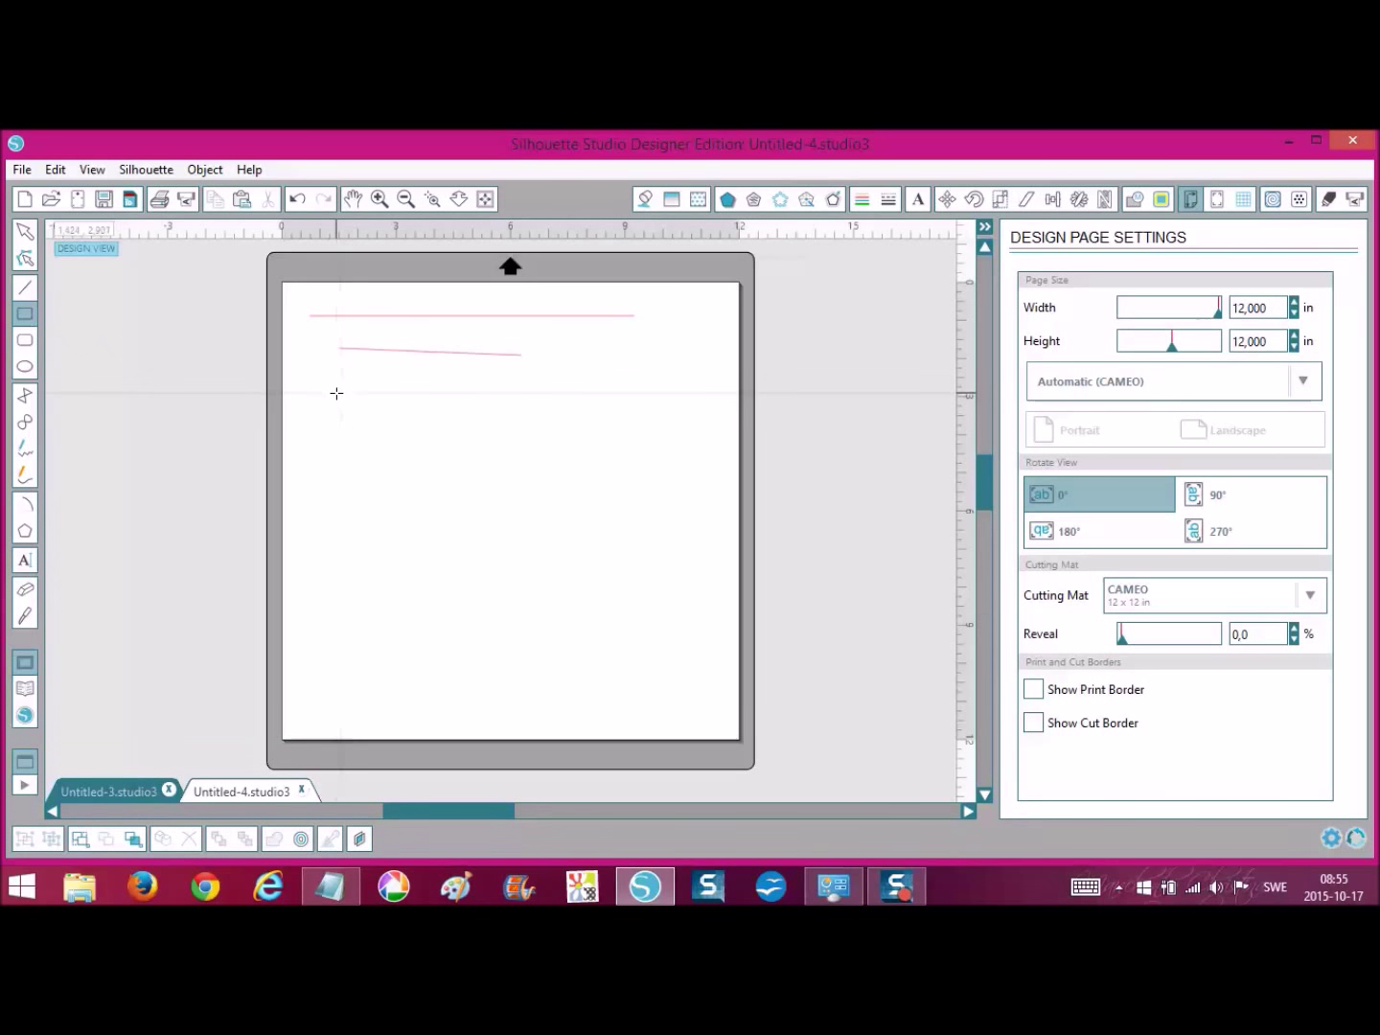
left_click_drag(336, 392, 396, 525)
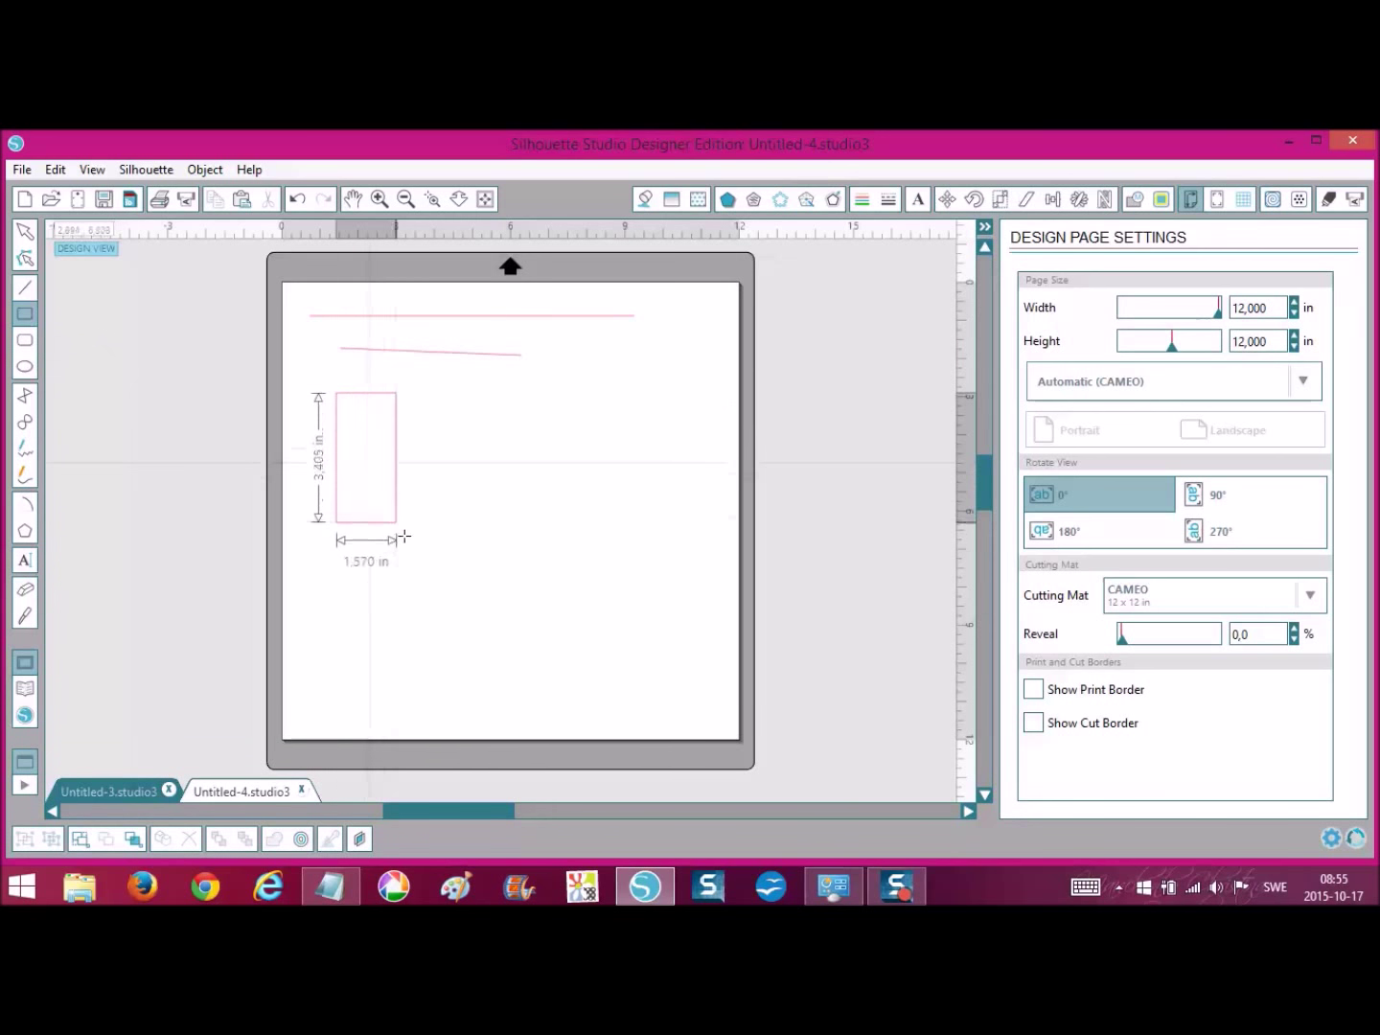
left_click_drag(392, 522, 423, 570)
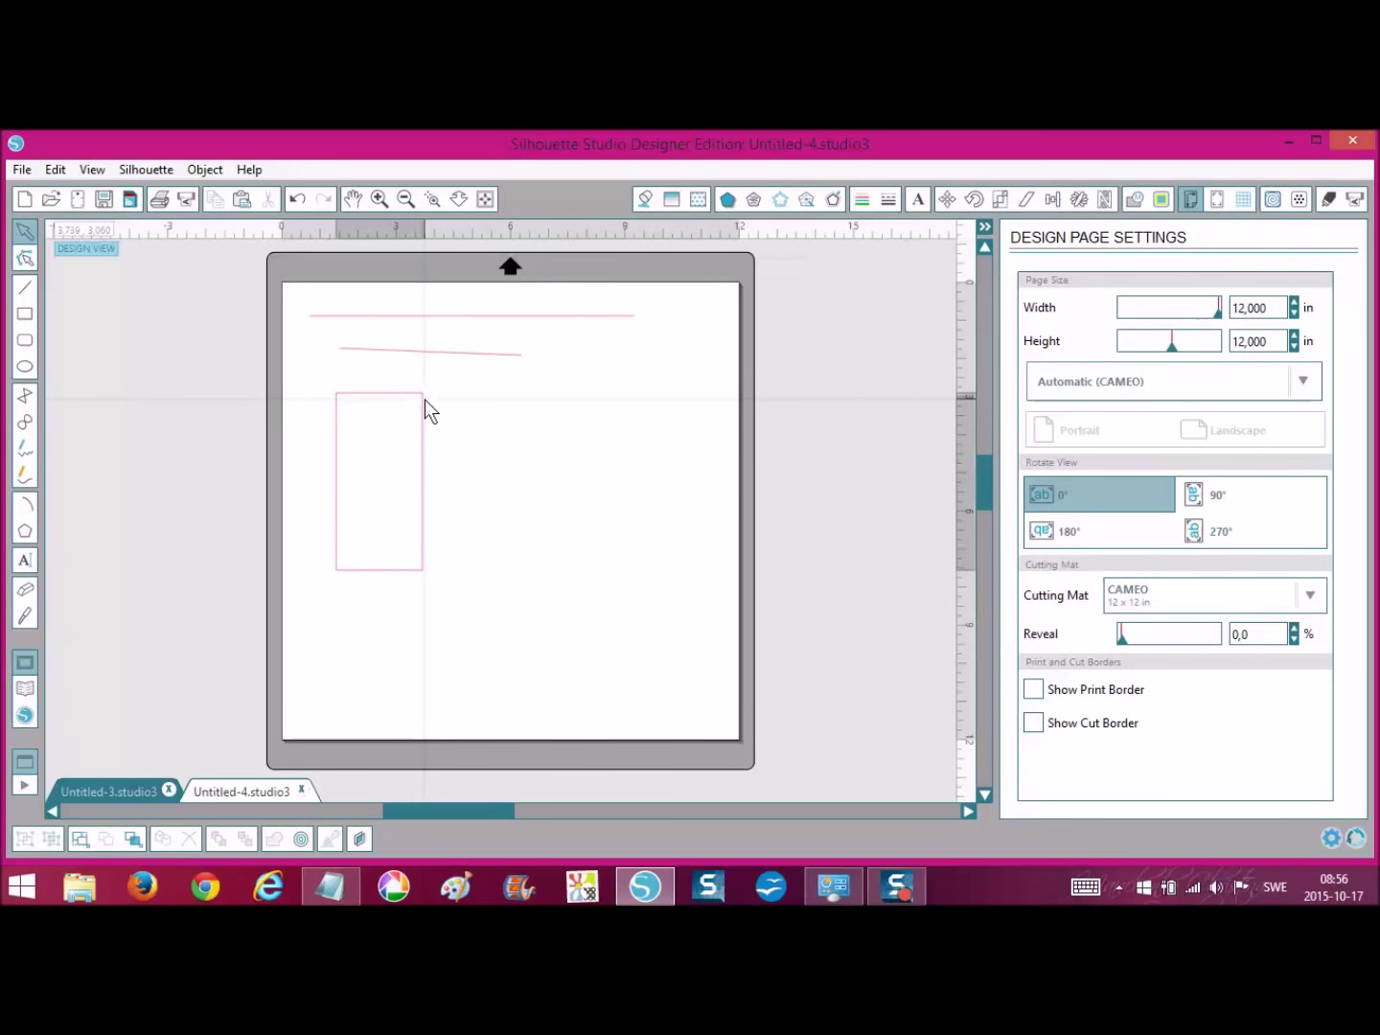
Resize the rectangle by its handles to roughly 2.07 × 4.15 in
left_click(378, 479)
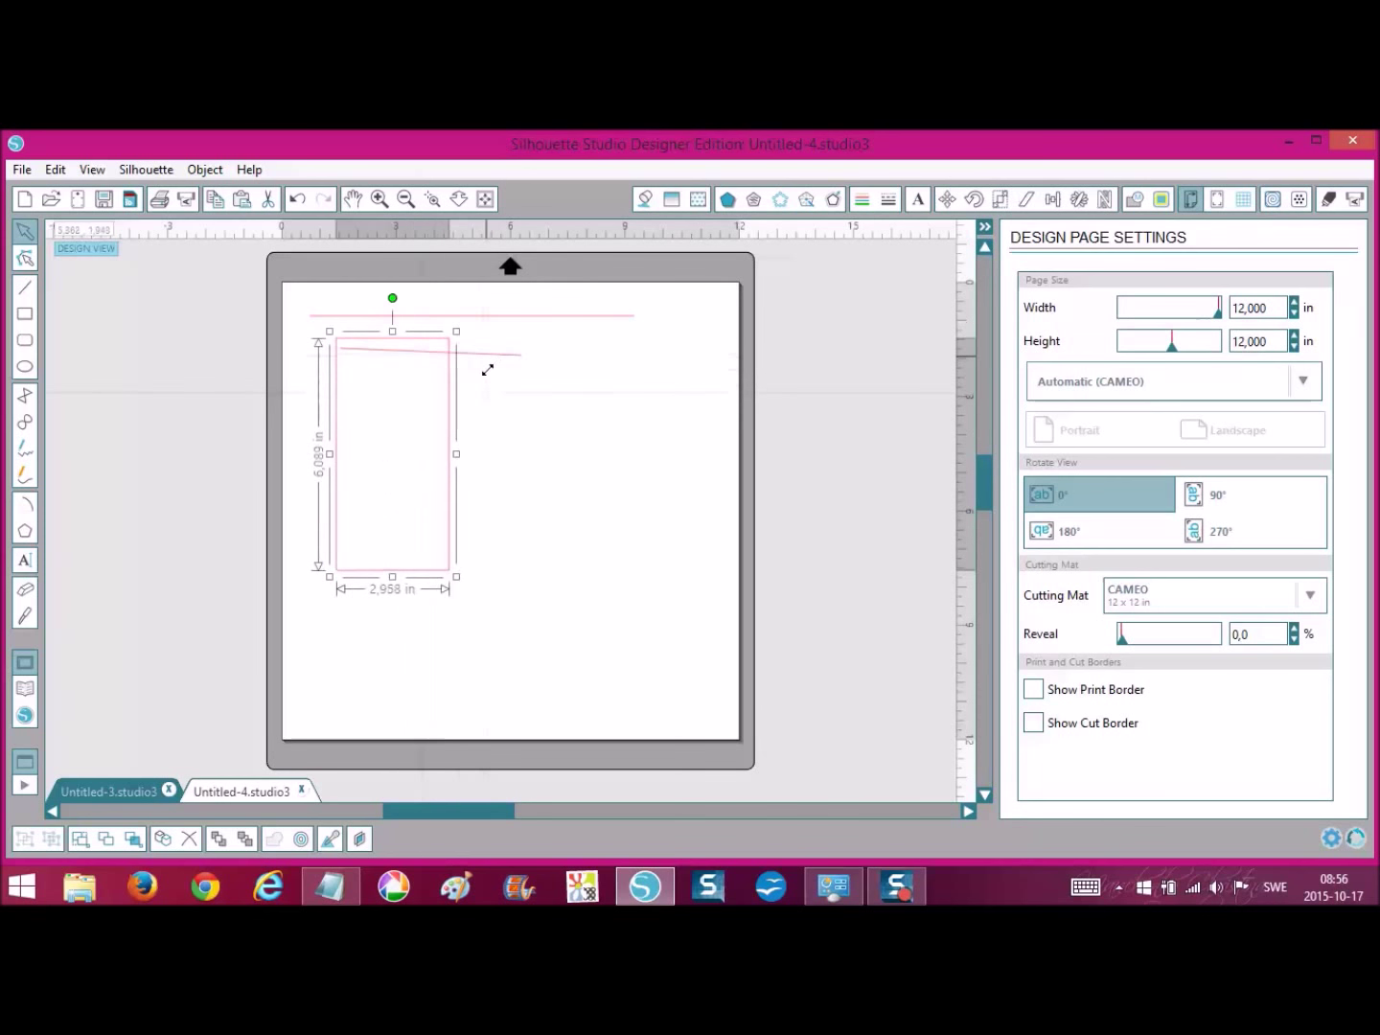
left_click_drag(456, 453, 419, 489)
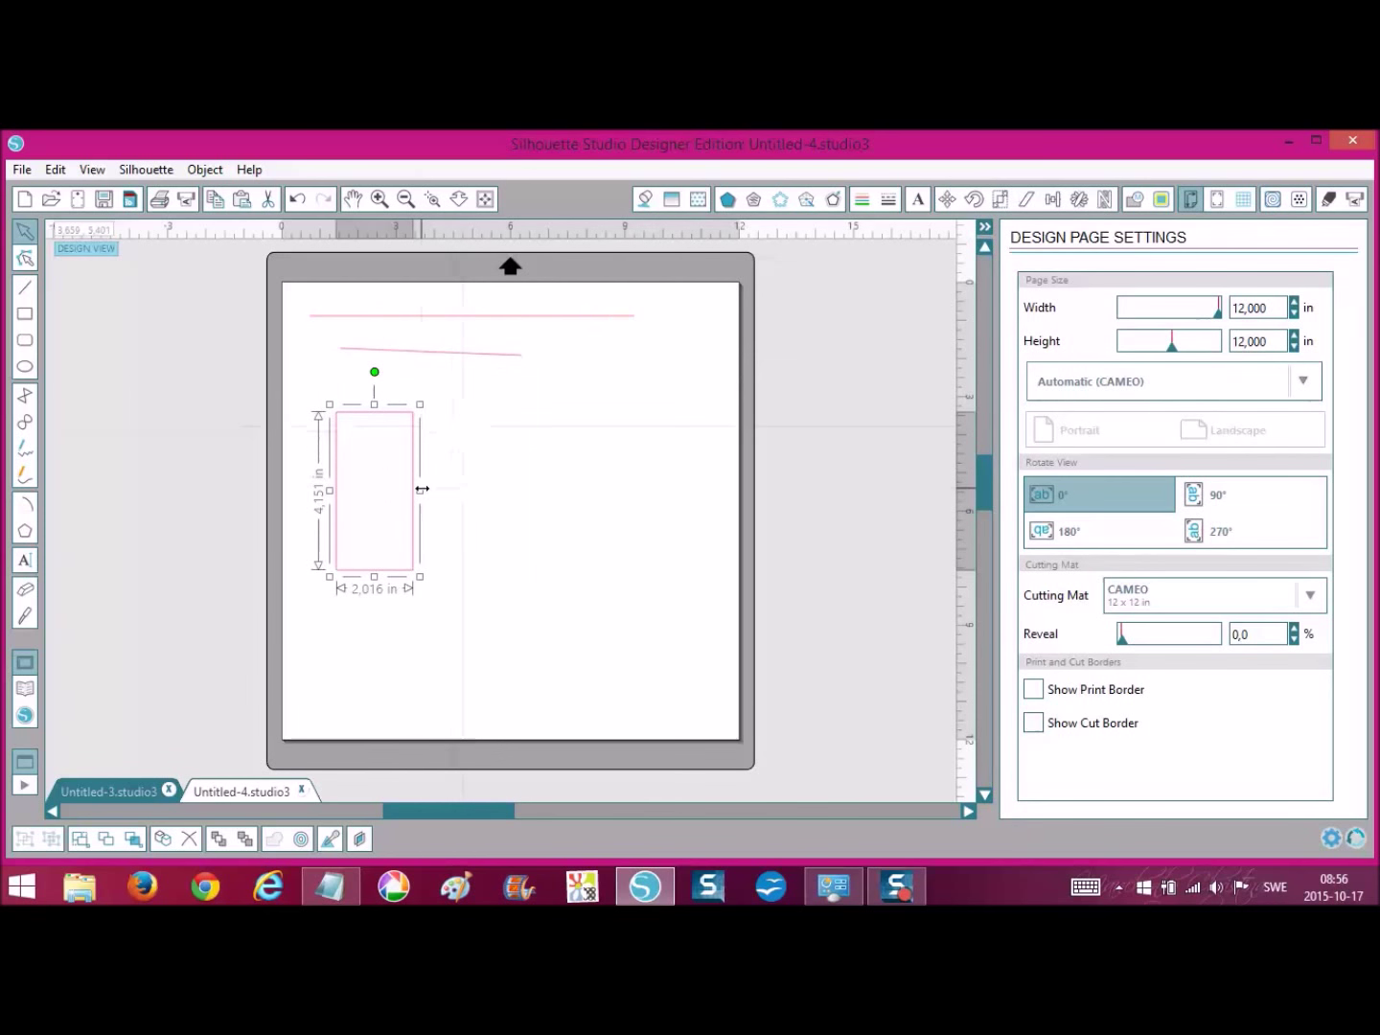
left_click_drag(420, 488, 577, 509)
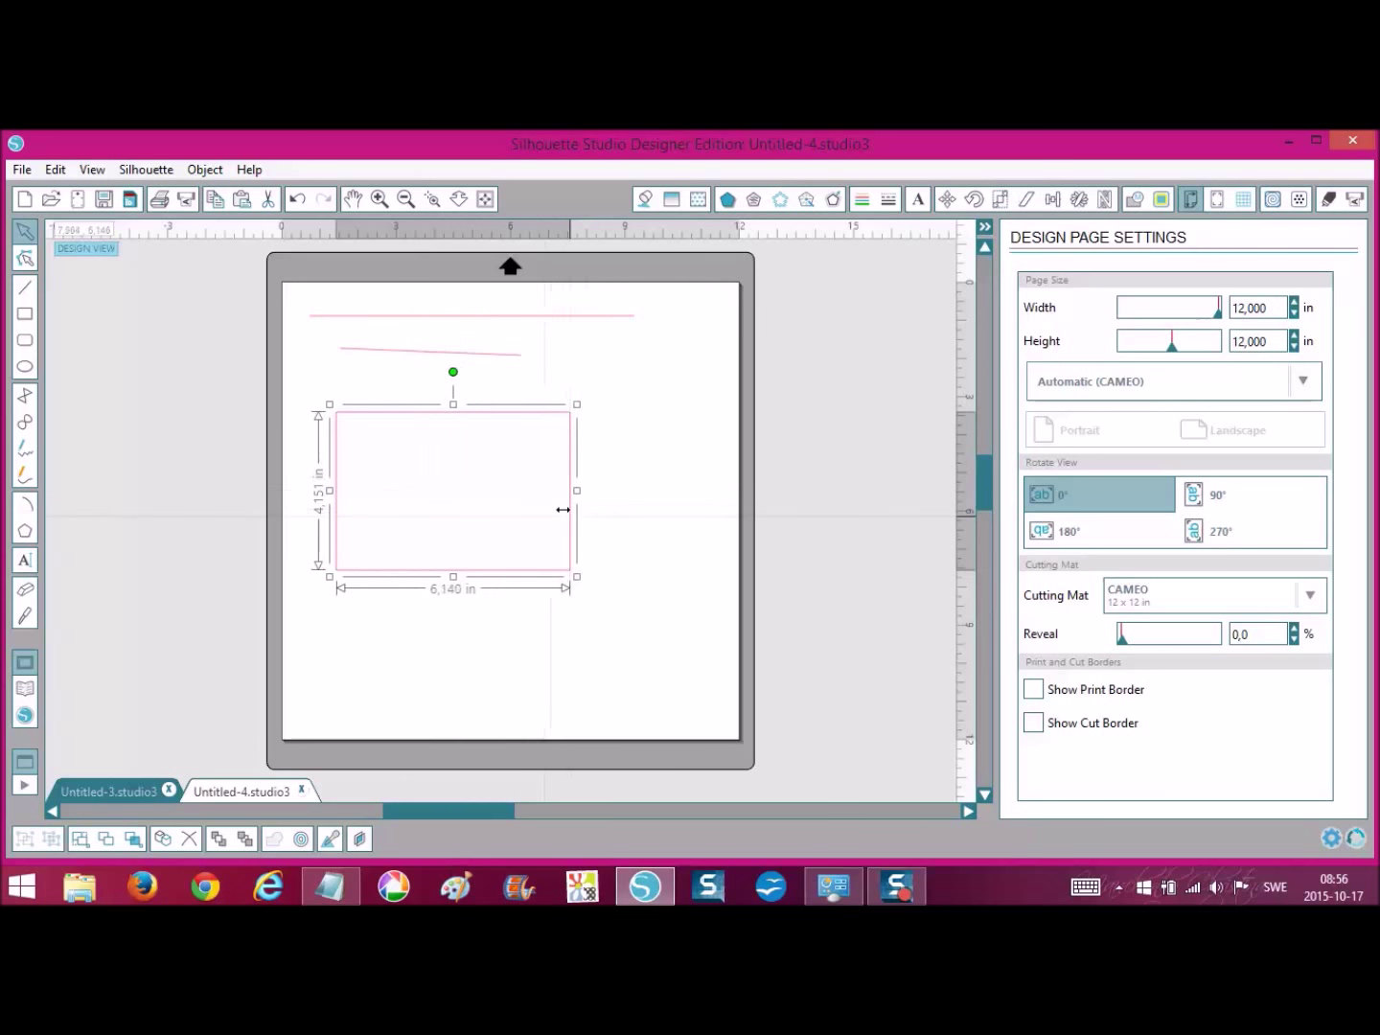
left_click_drag(576, 509, 432, 503)
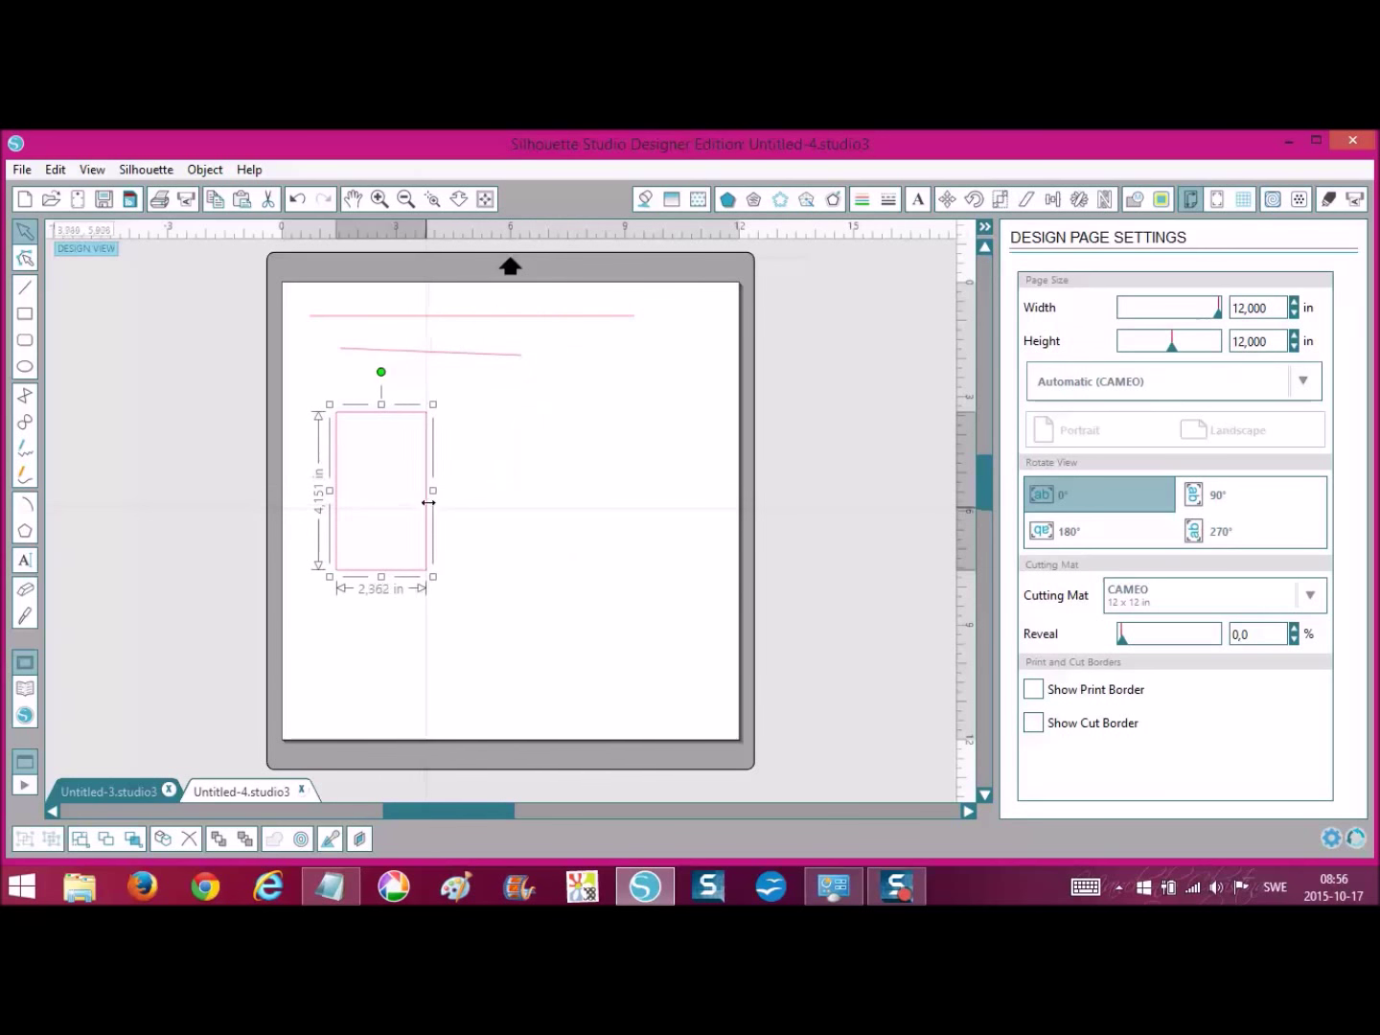
left_click_drag(432, 497, 421, 490)
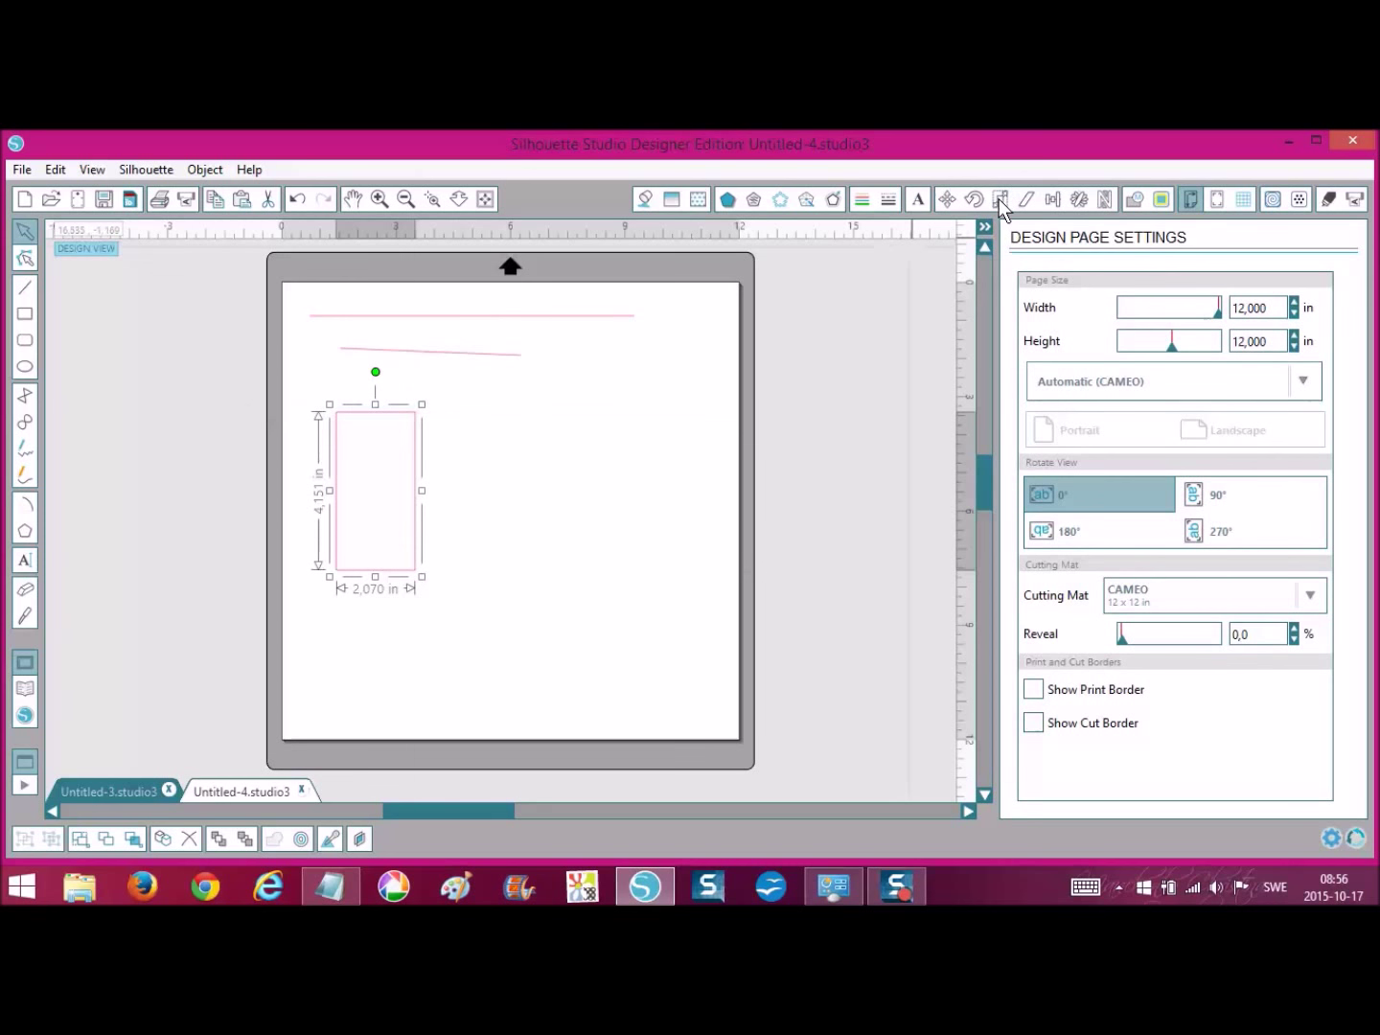
mouse_move(1003, 200)
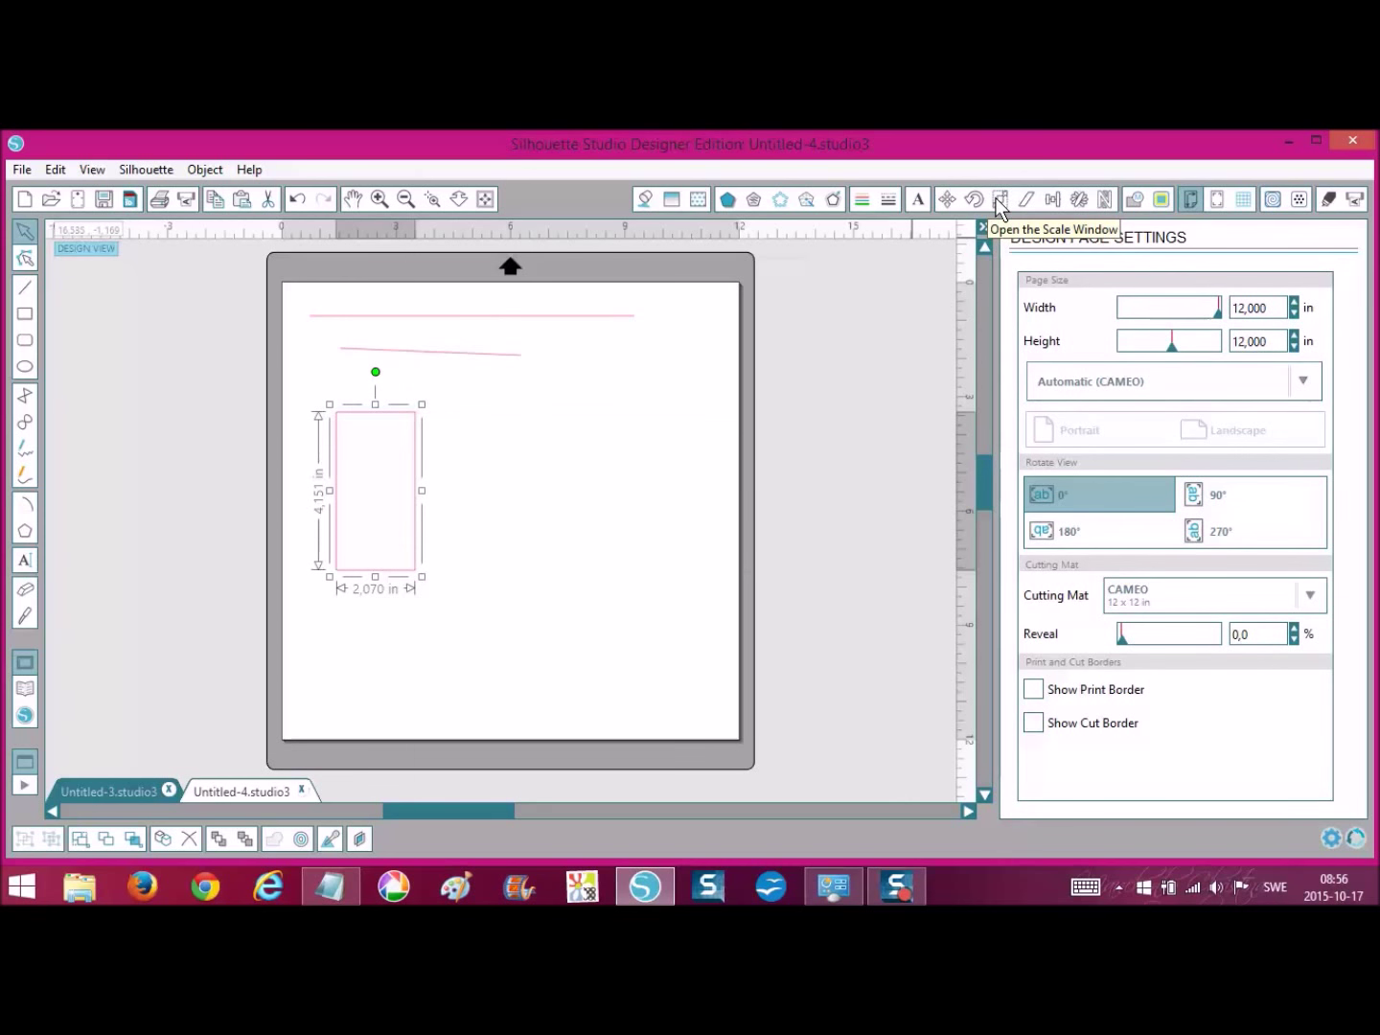
Show the Scale window for the rectangle and turn off Lock Aspect
left_click(999, 199)
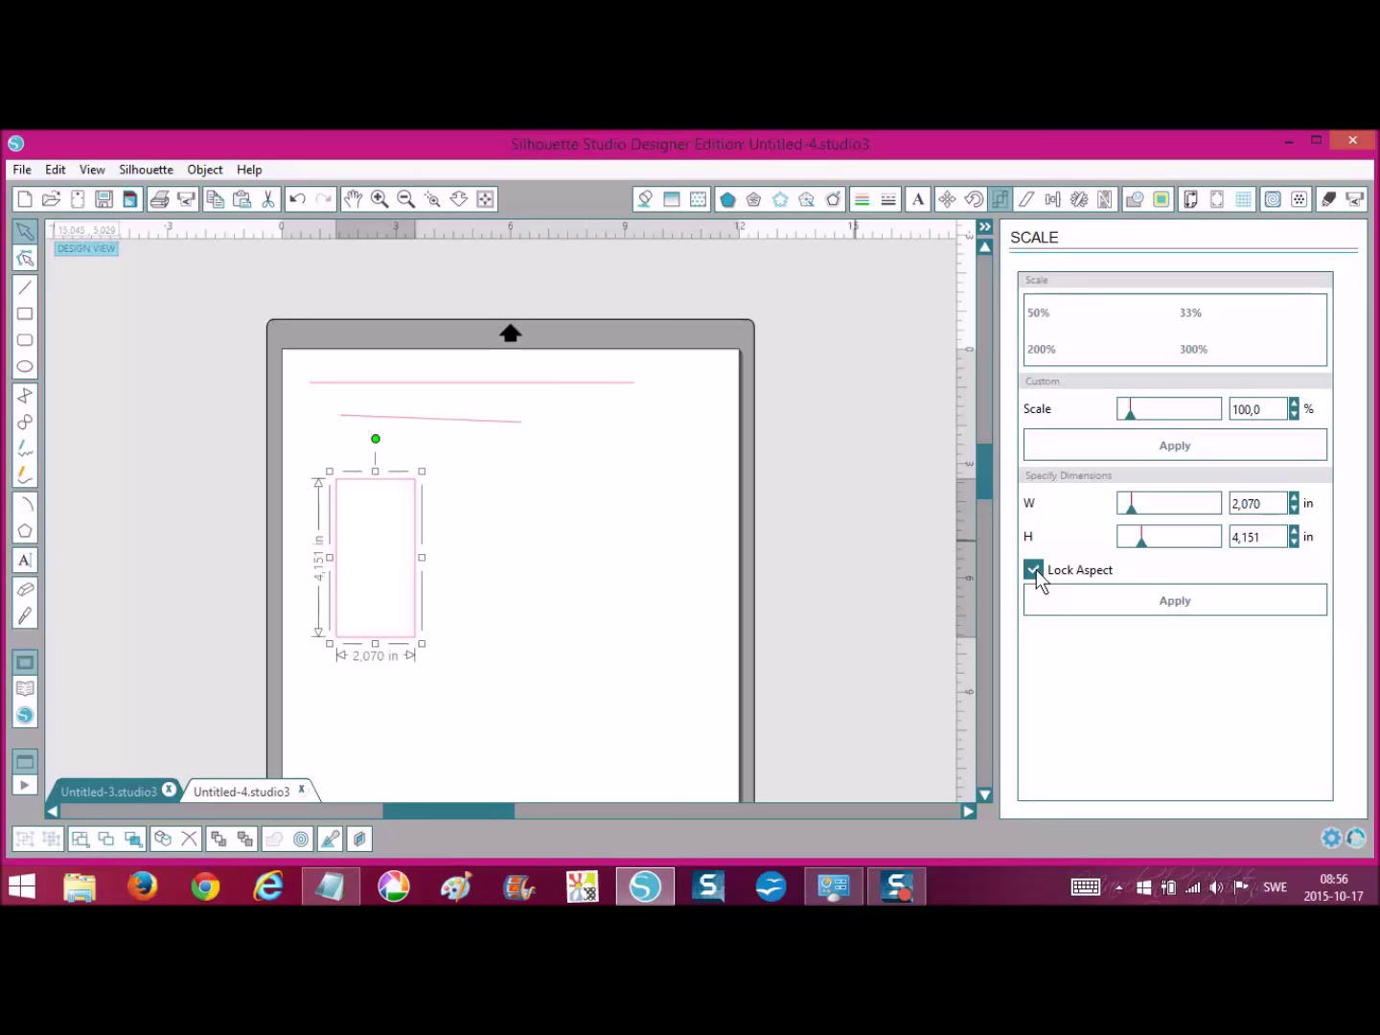
left_click(1033, 569)
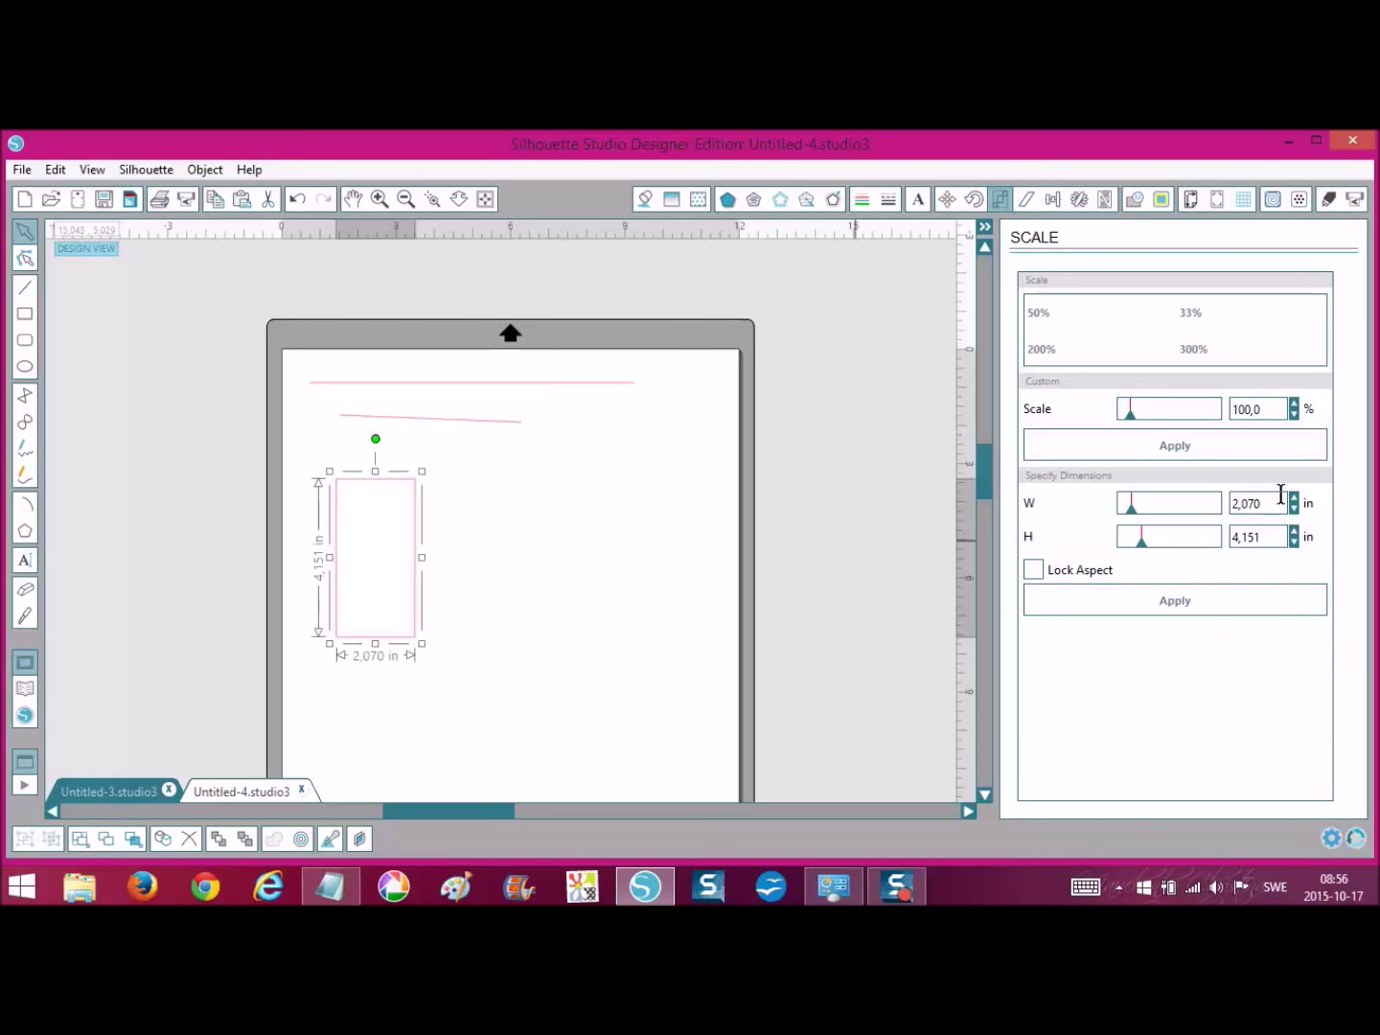
mouse_move(146, 466)
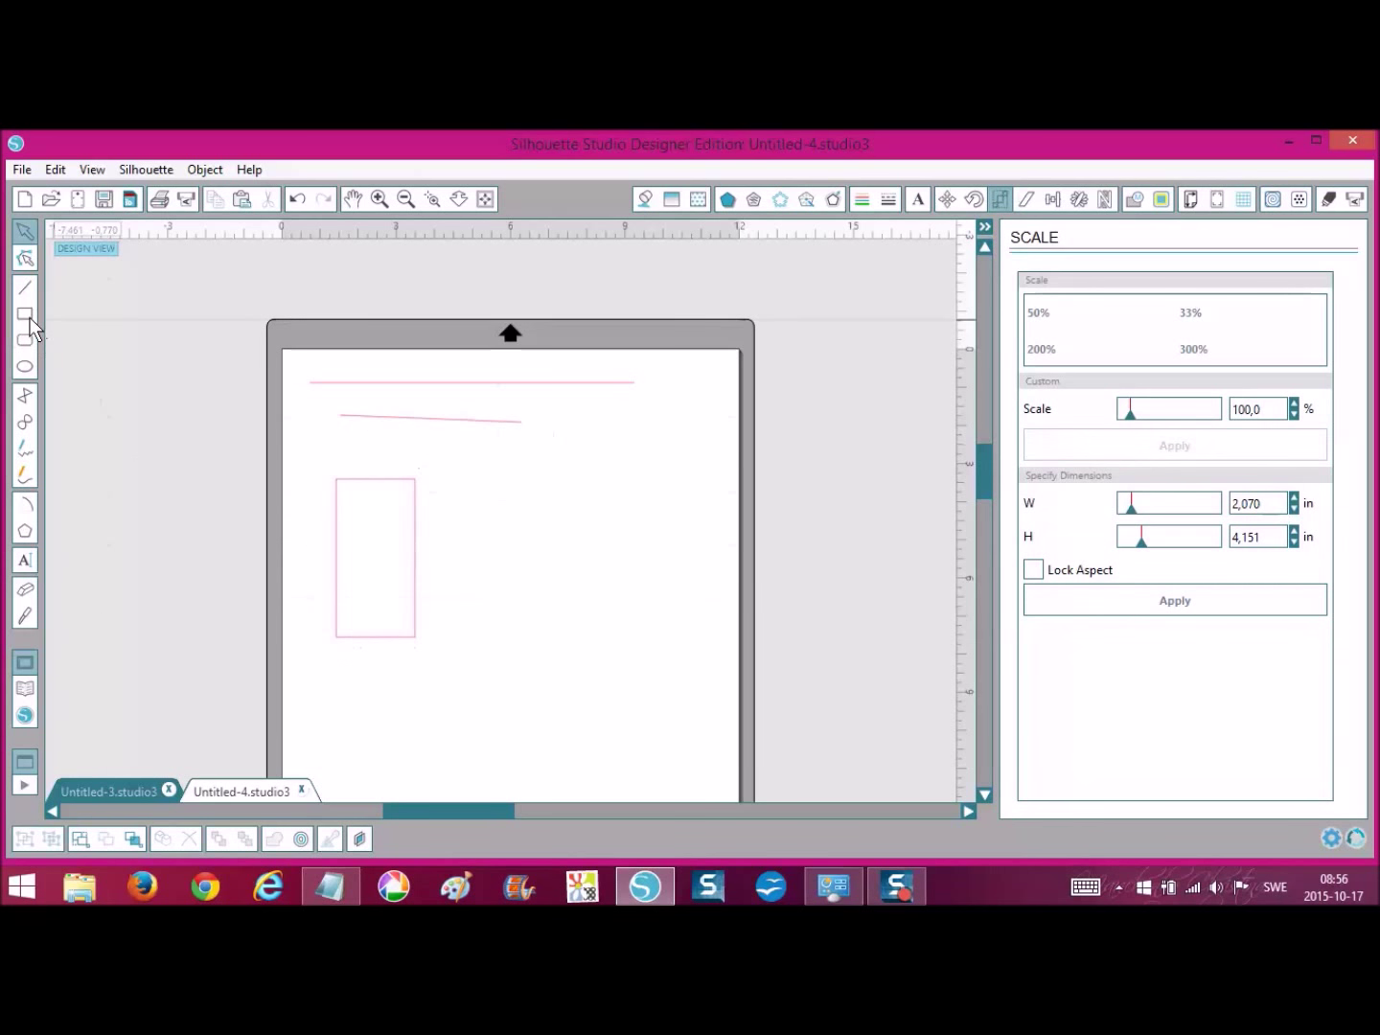
mouse_move(23, 314)
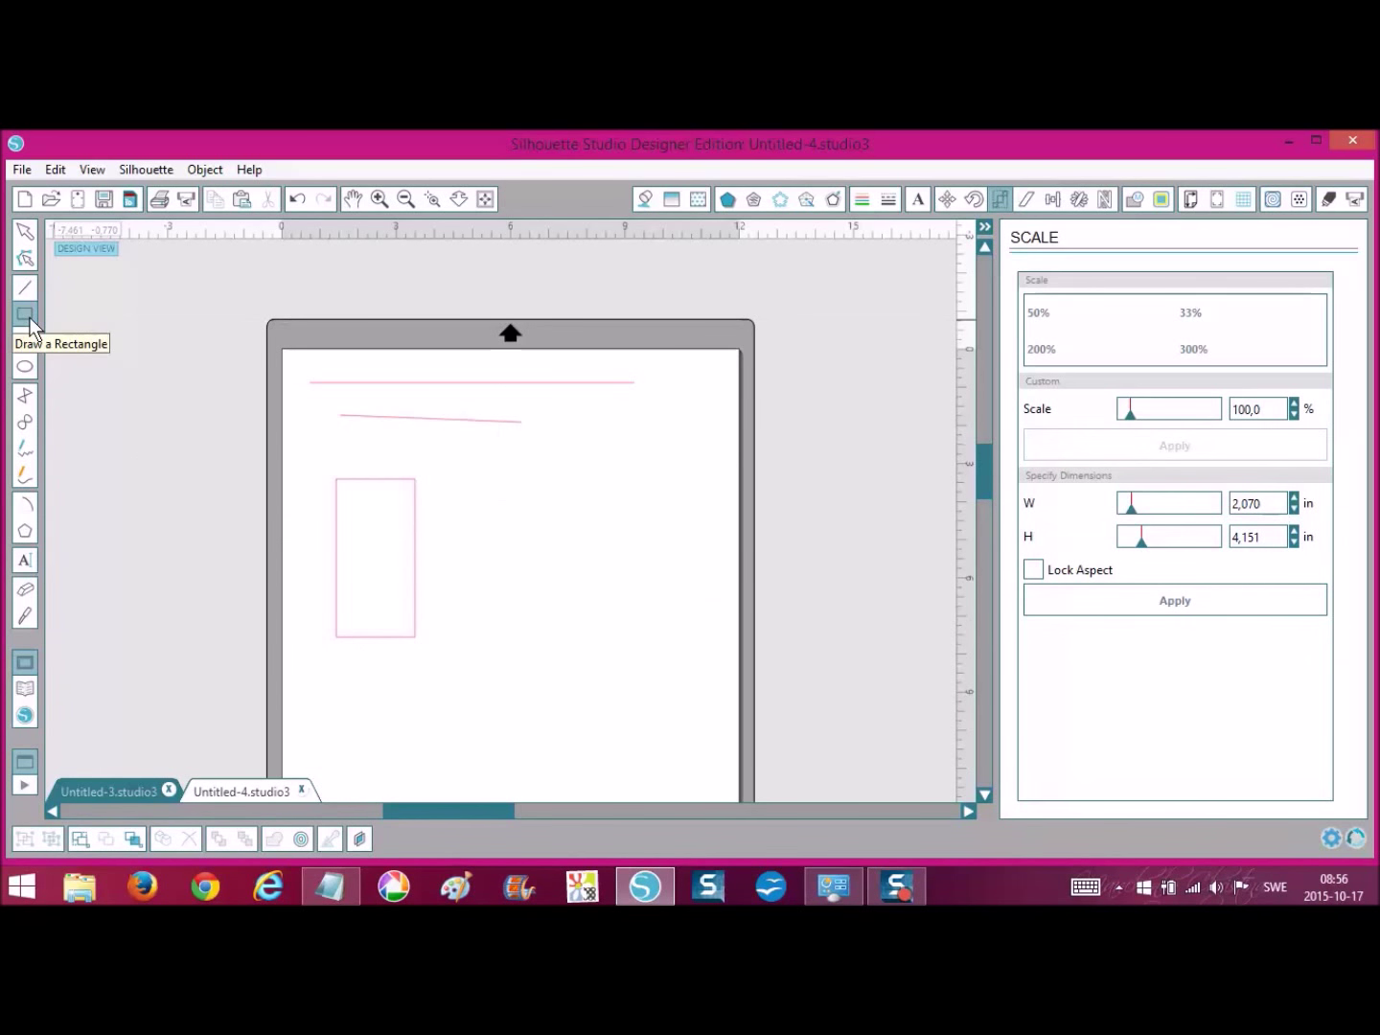
mouse_move(522, 492)
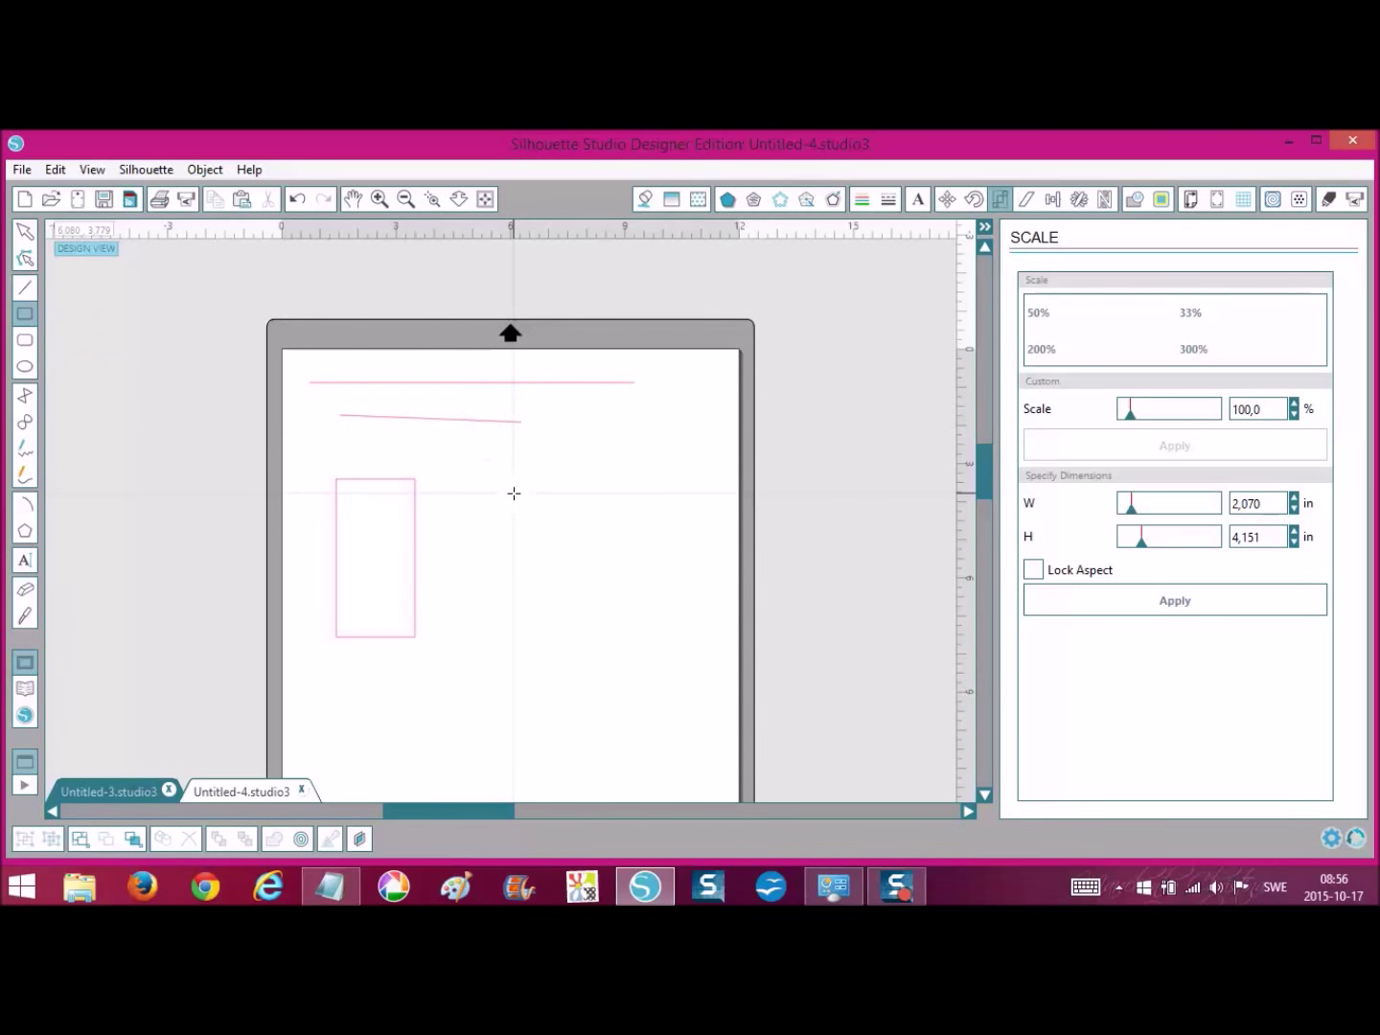
Draw a square about 3.76 × 3.76 in to the right of the tall rectangle
left_click_drag(513, 488, 656, 637)
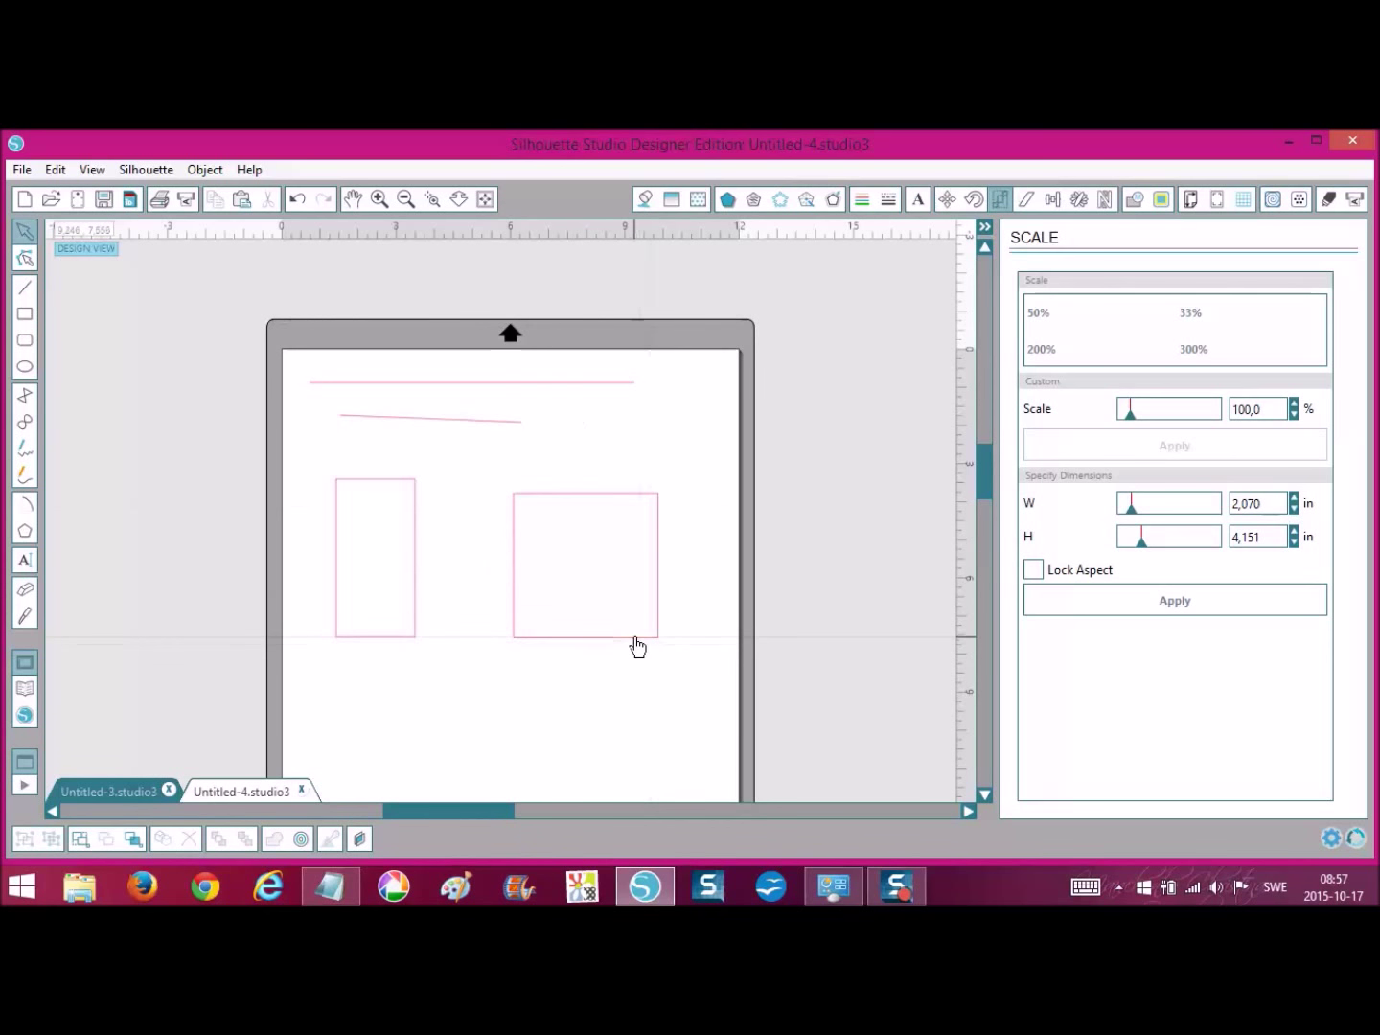
left_click(585, 563)
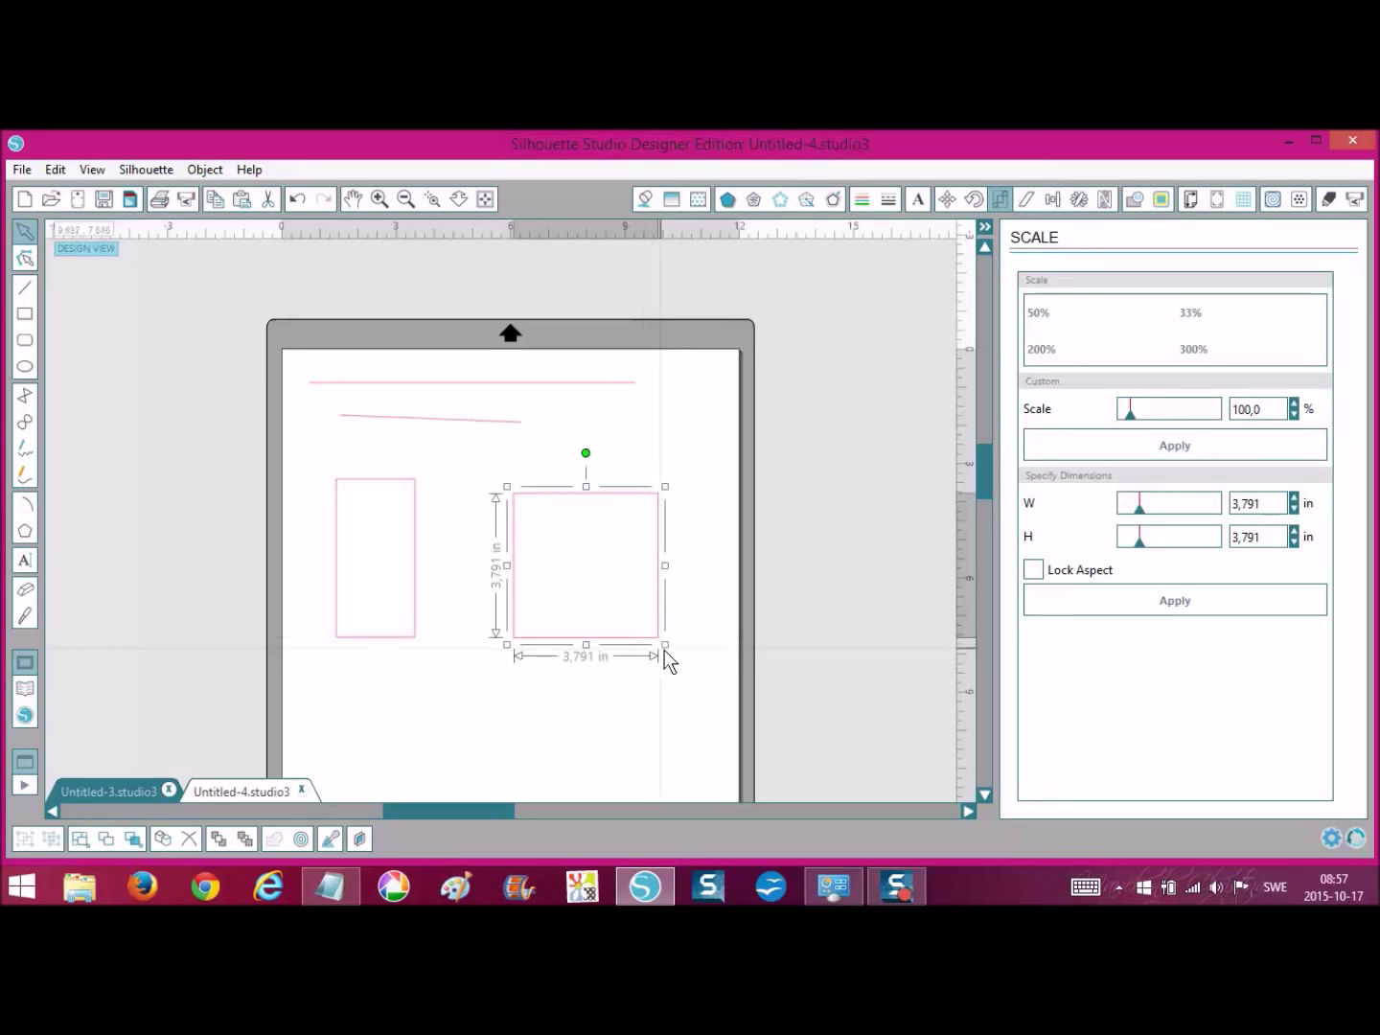
left_click_drag(665, 645, 664, 641)
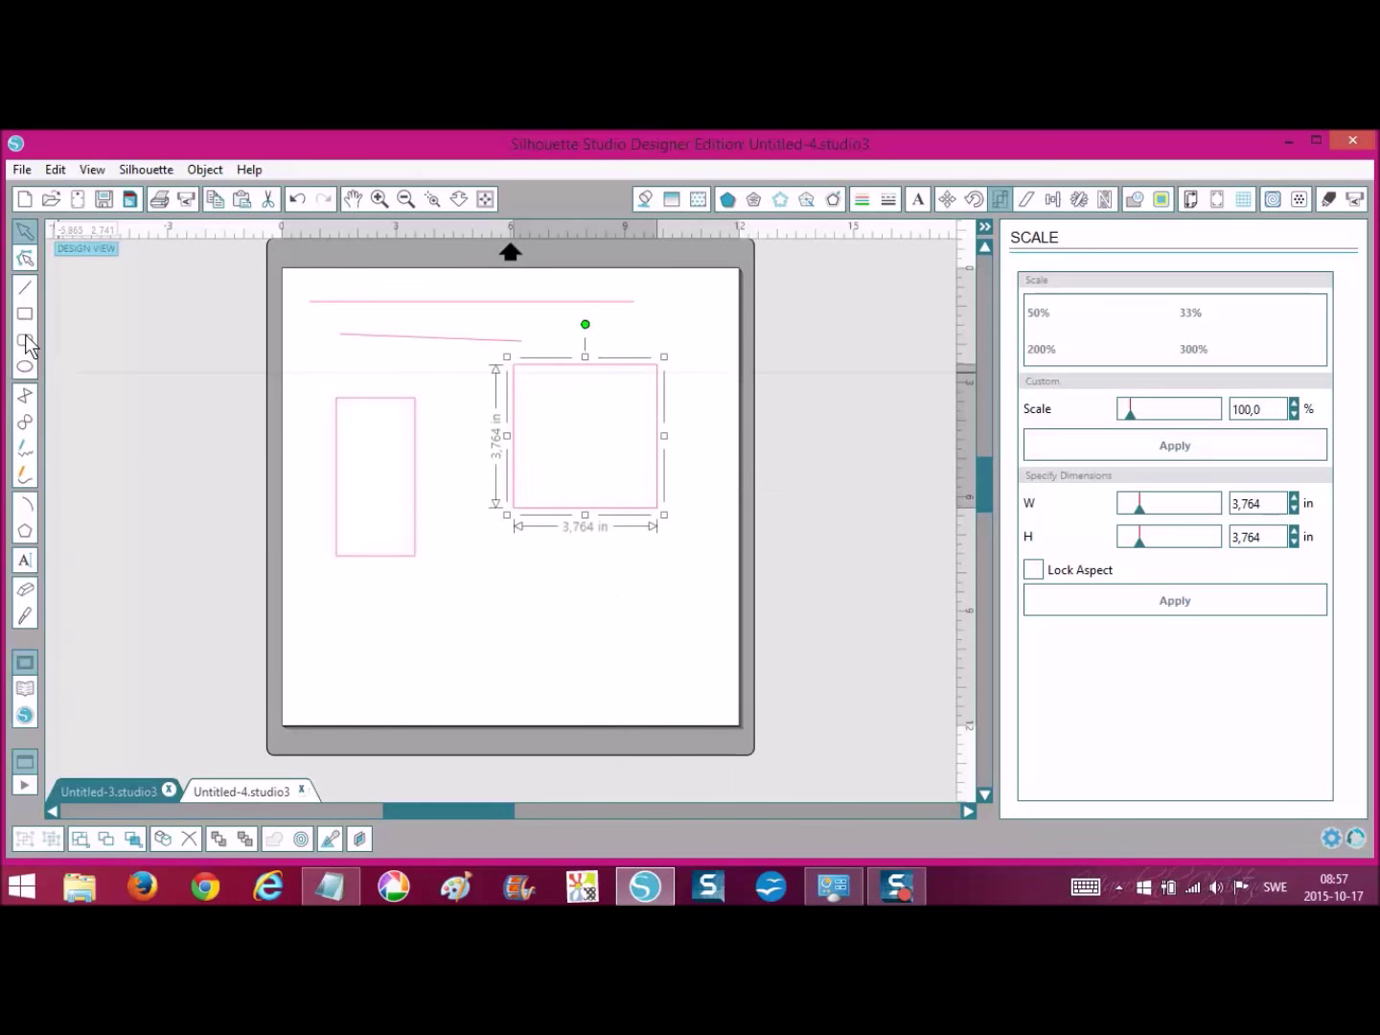
mouse_move(24, 339)
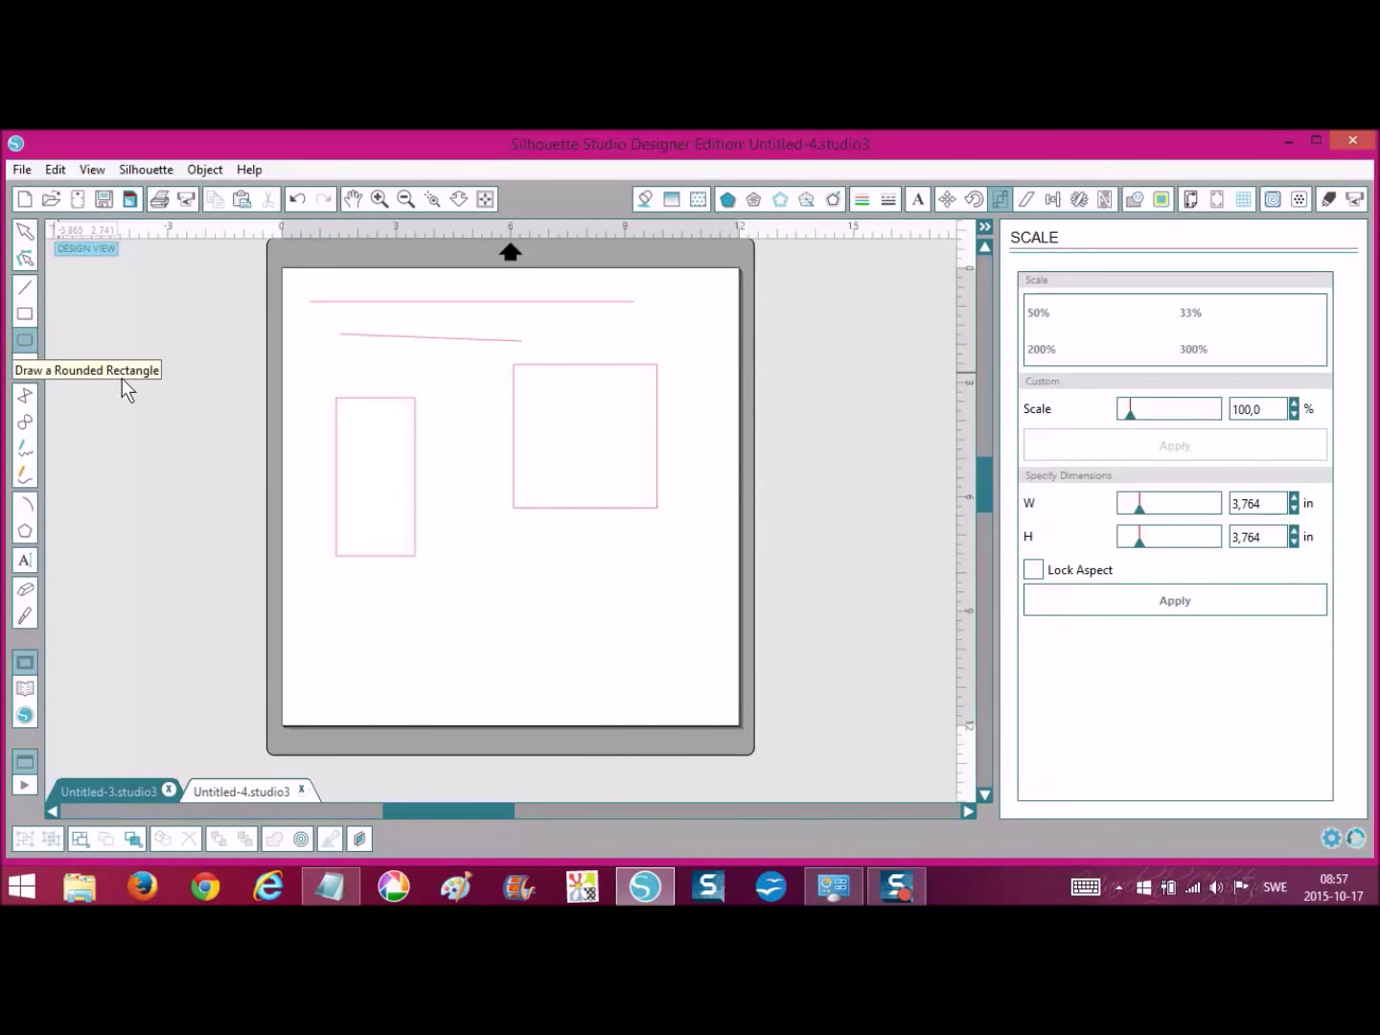
Draw a 2.69 × 3.72 in rounded rectangle and a 2.54 in rounded square, both moved over the tall rectangle
left_click_drag(458, 550, 514, 629)
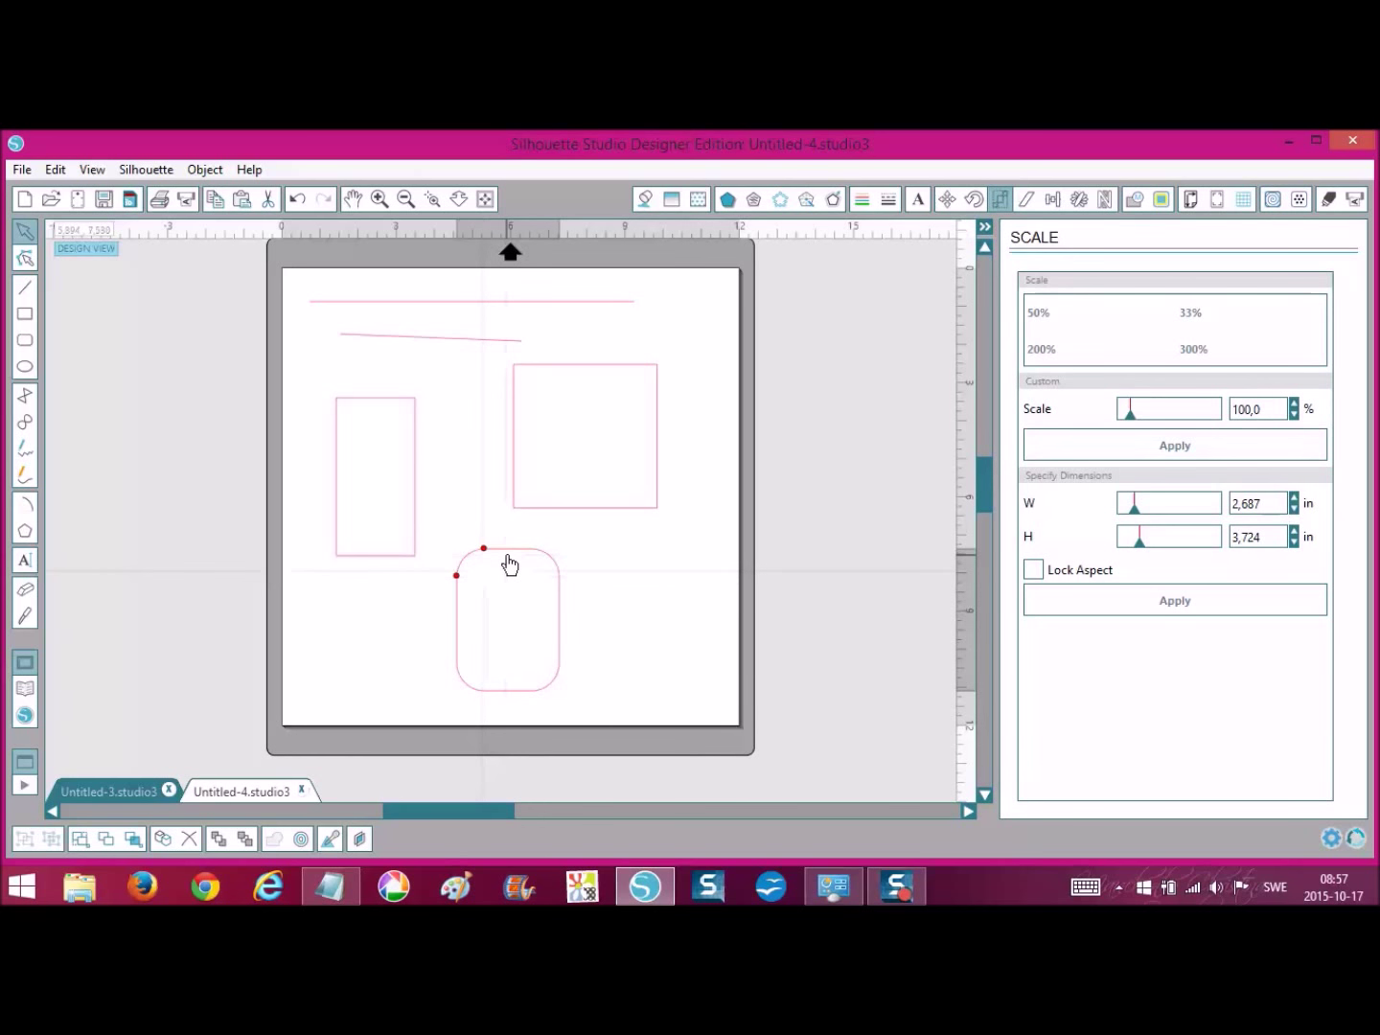
left_click_drag(507, 563, 396, 506)
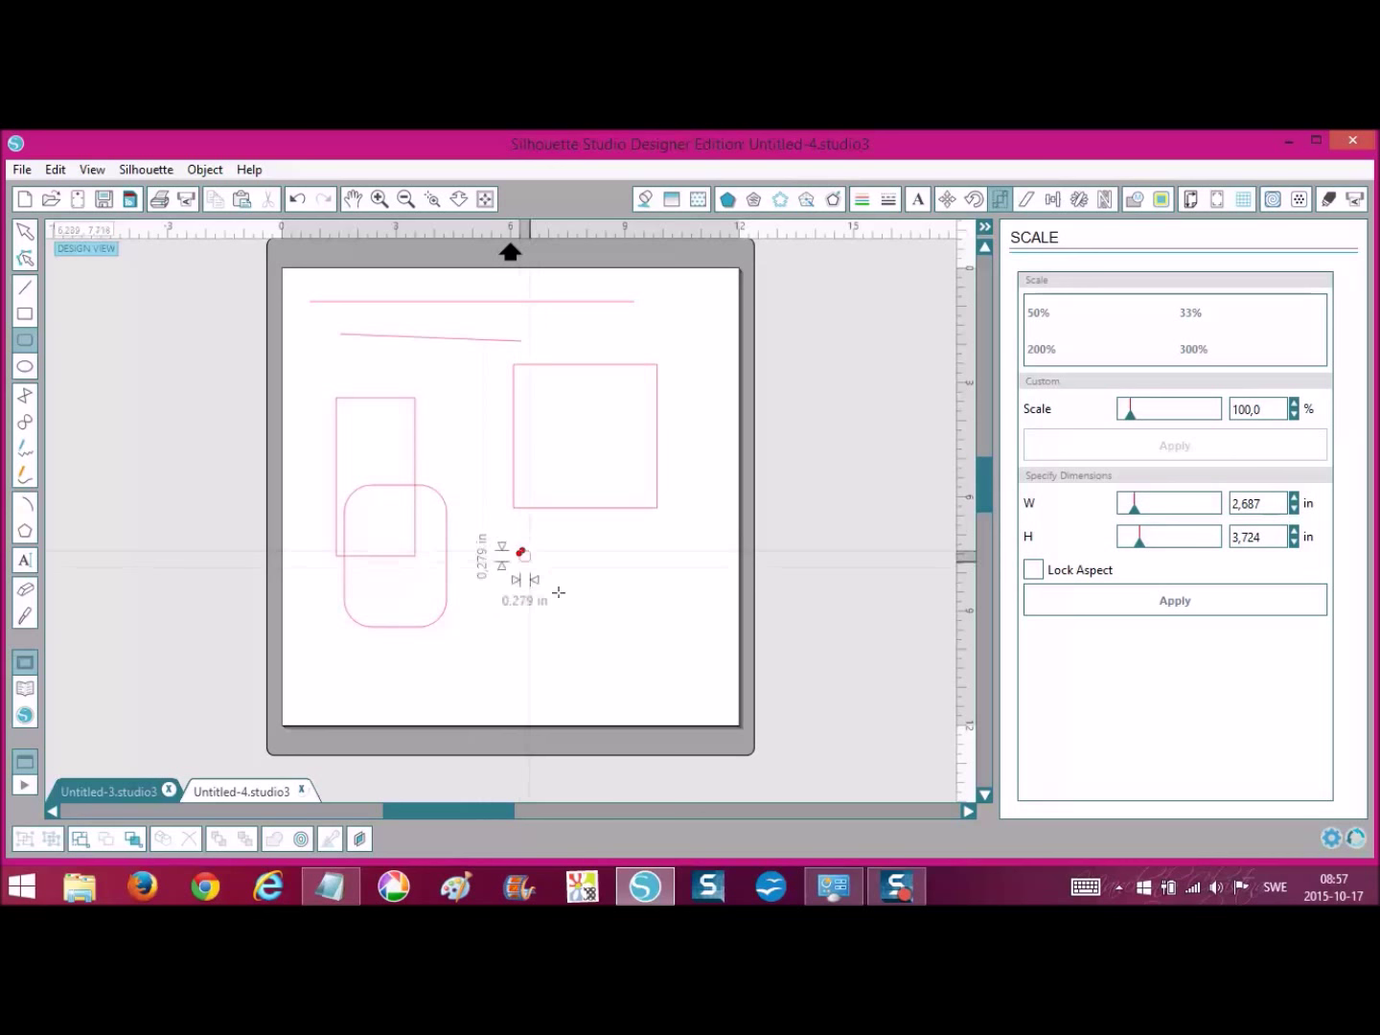
left_click_drag(523, 554, 611, 656)
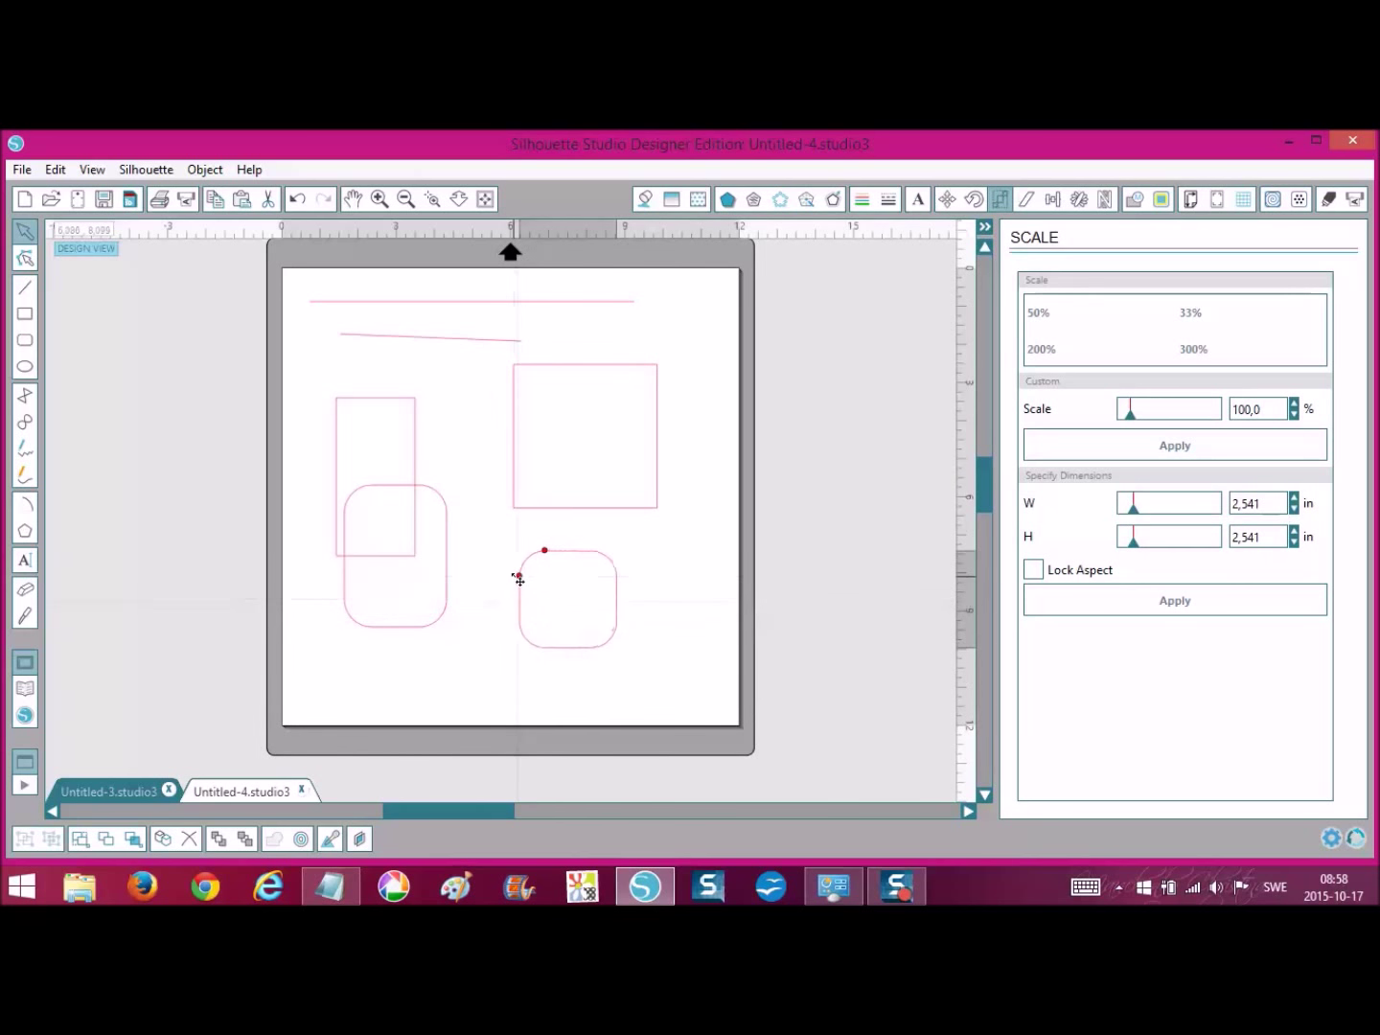
mouse_move(527, 571)
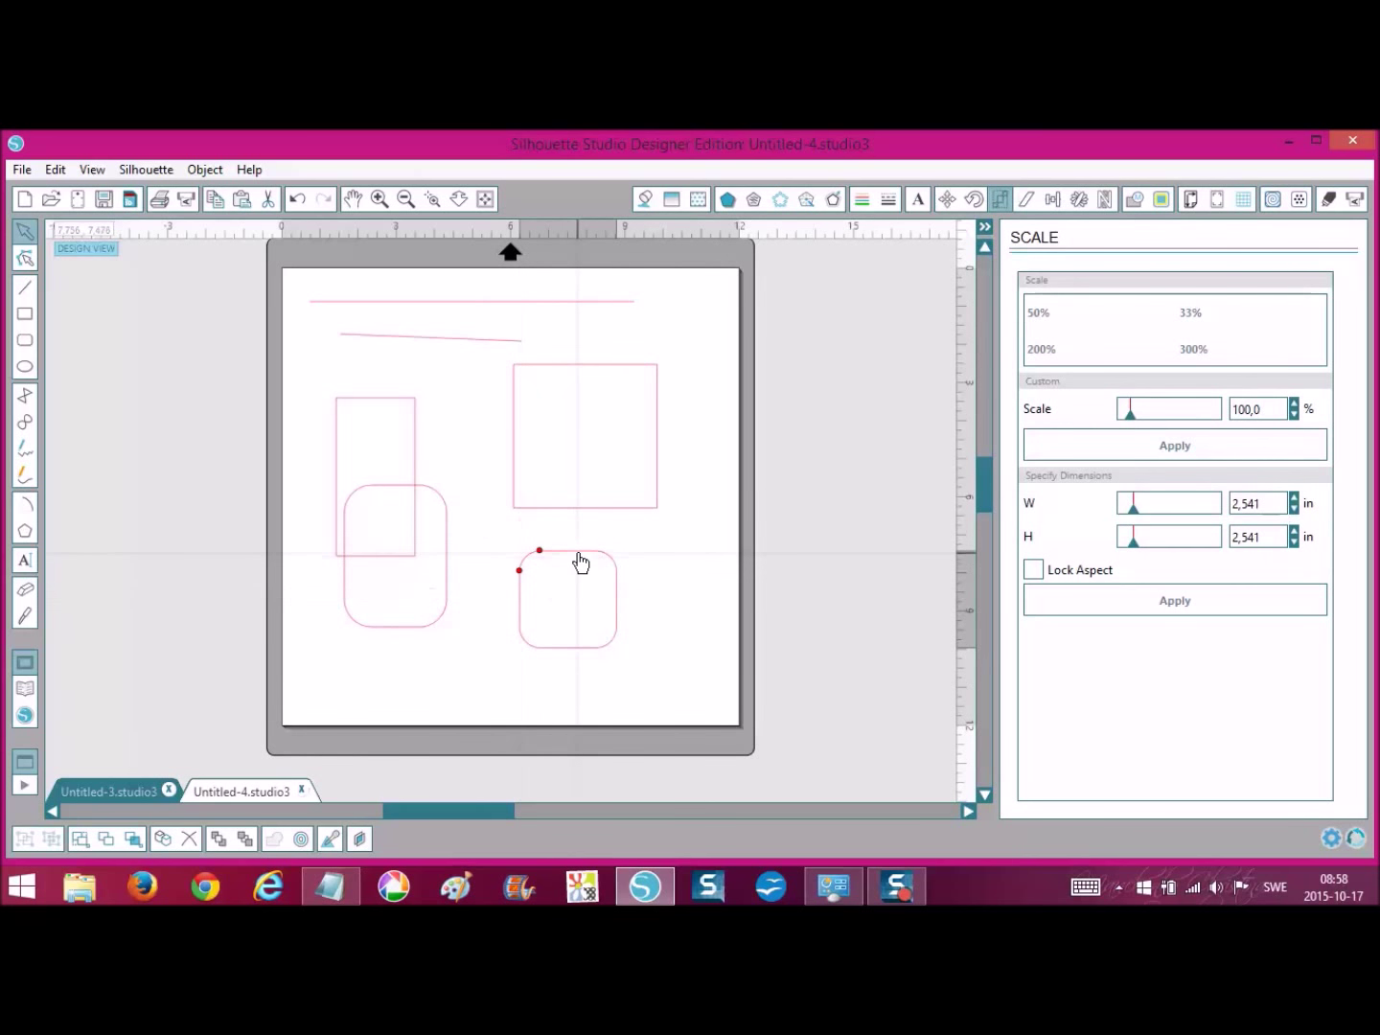
left_click_drag(567, 599, 407, 499)
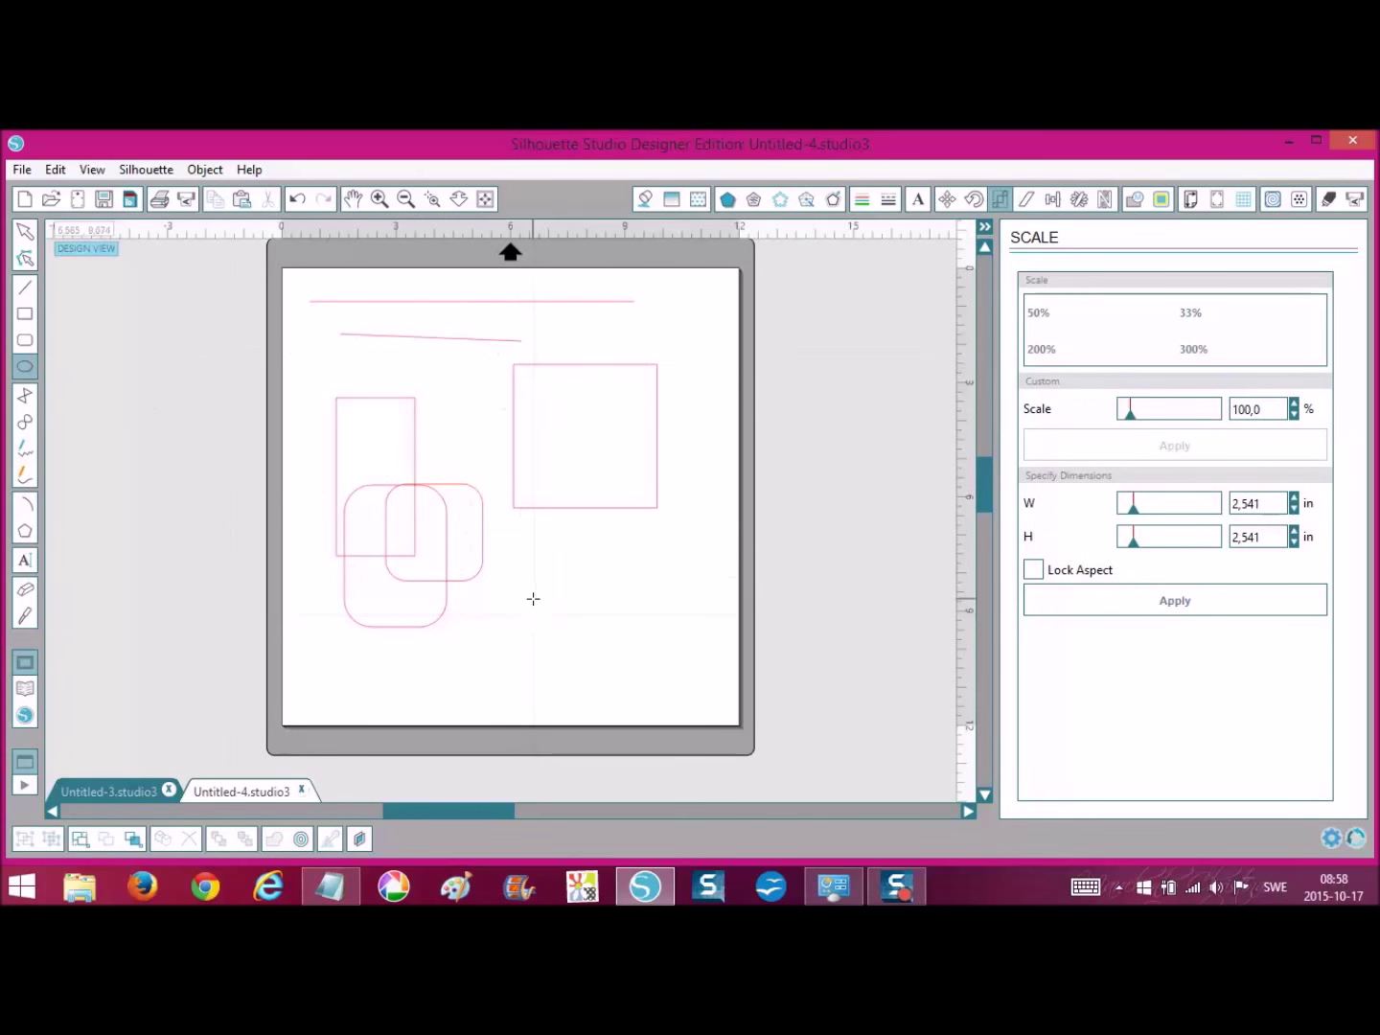
Draw a 5.69 × 2.42 in ellipse over the square and a 2.97 in circle below it
left_click_drag(541, 609, 737, 675)
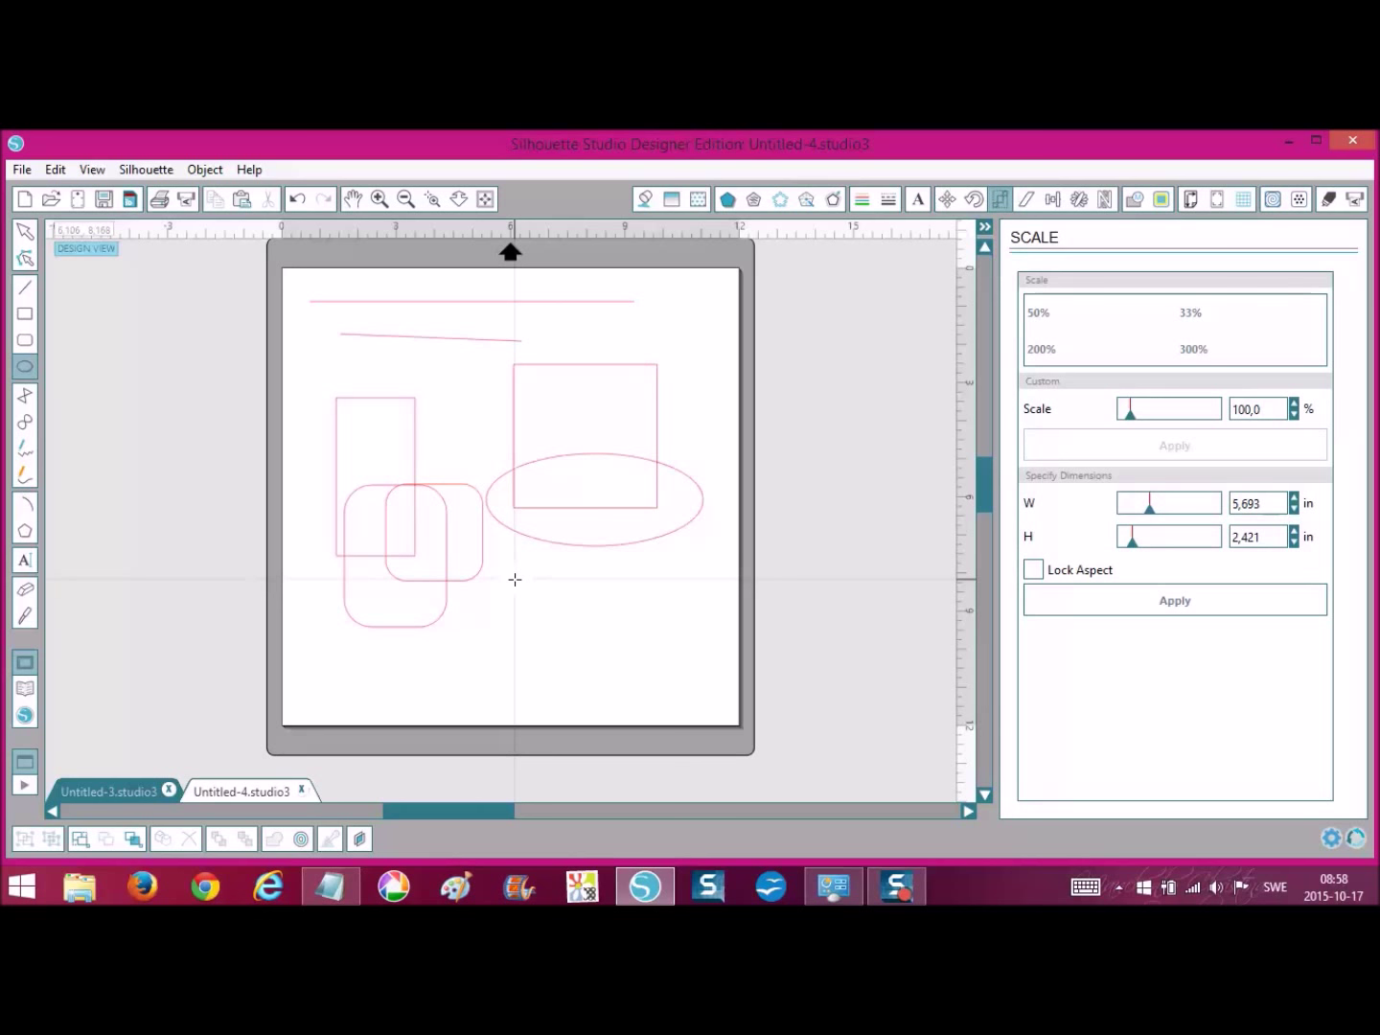
left_click_drag(517, 589, 561, 618)
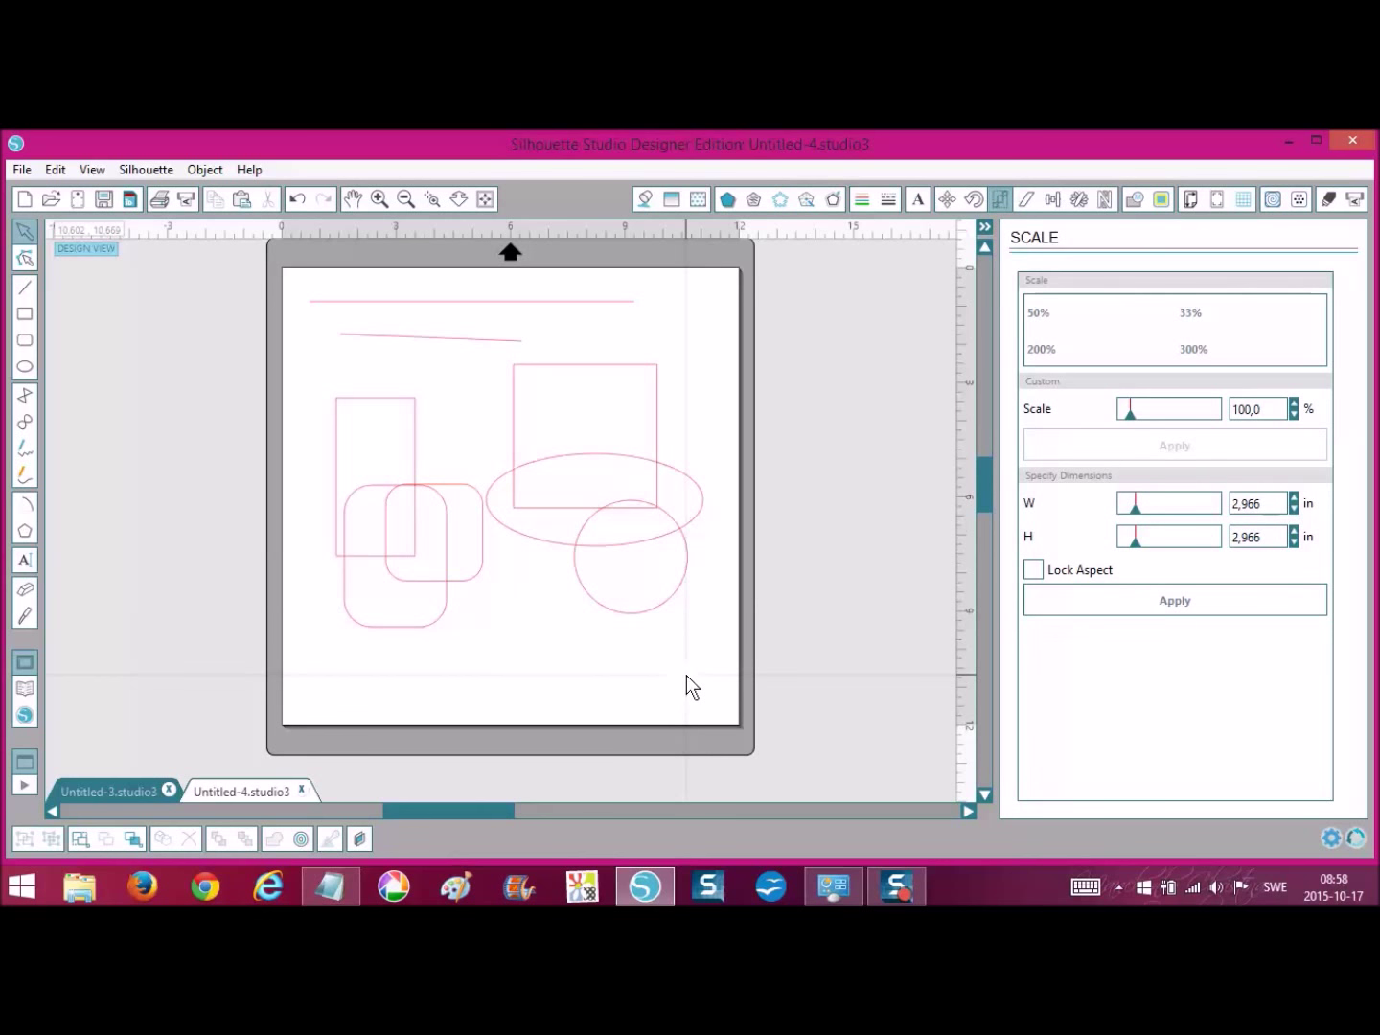
mouse_move(745, 762)
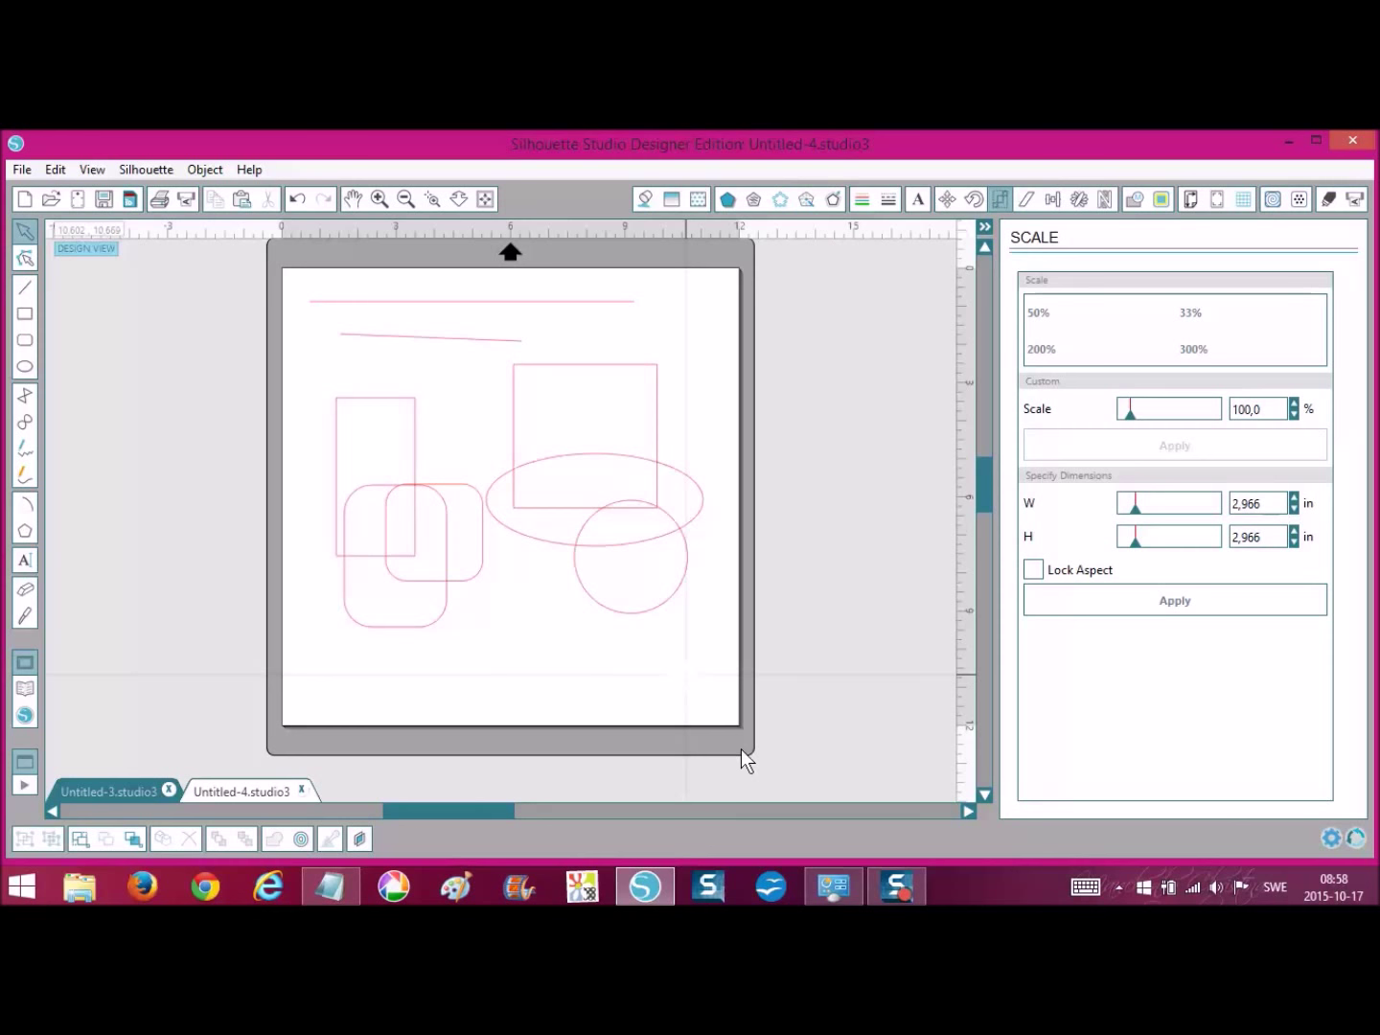